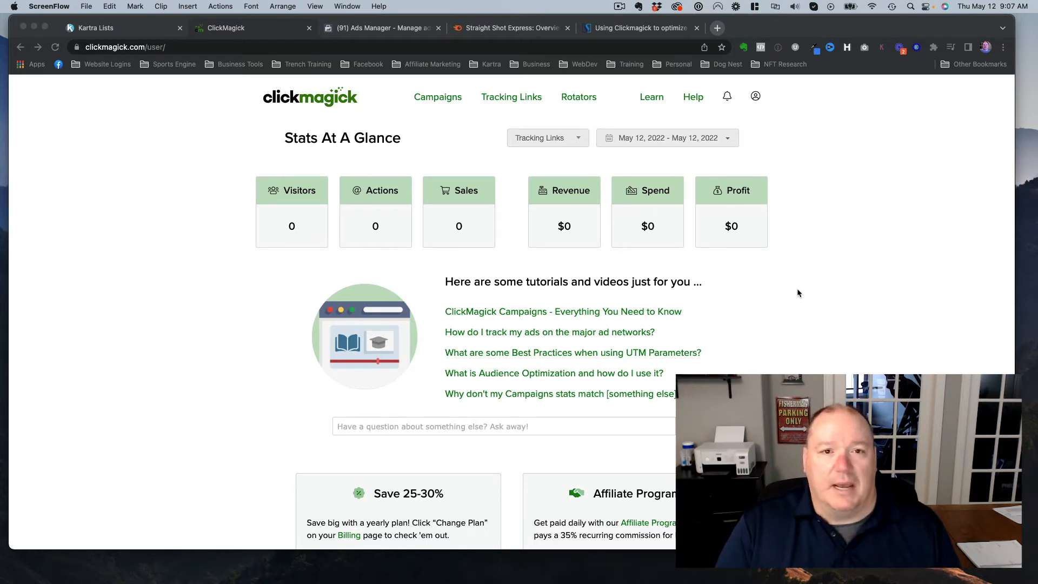
mouse_move(490, 137)
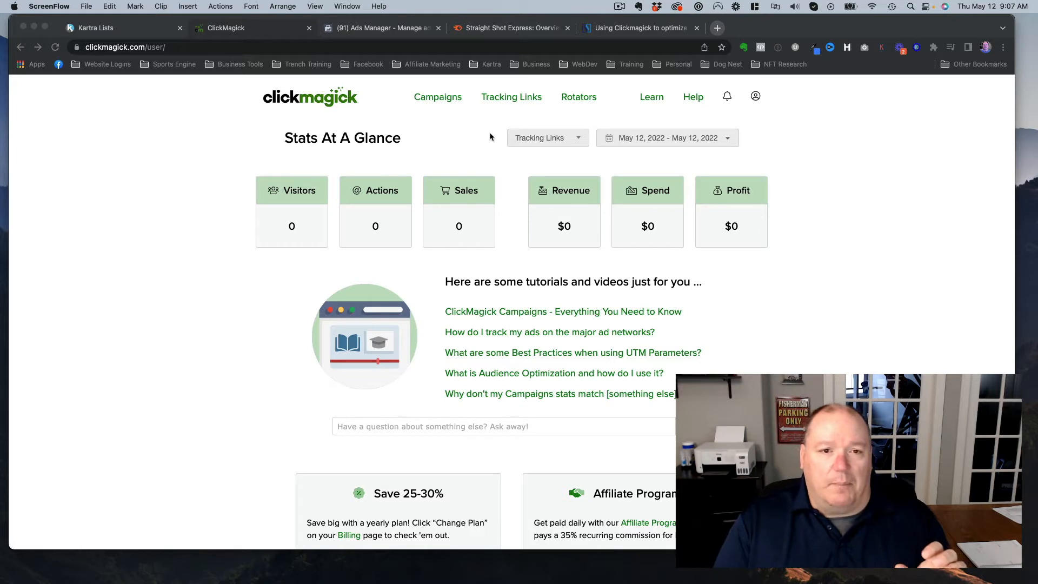
mouse_move(509, 182)
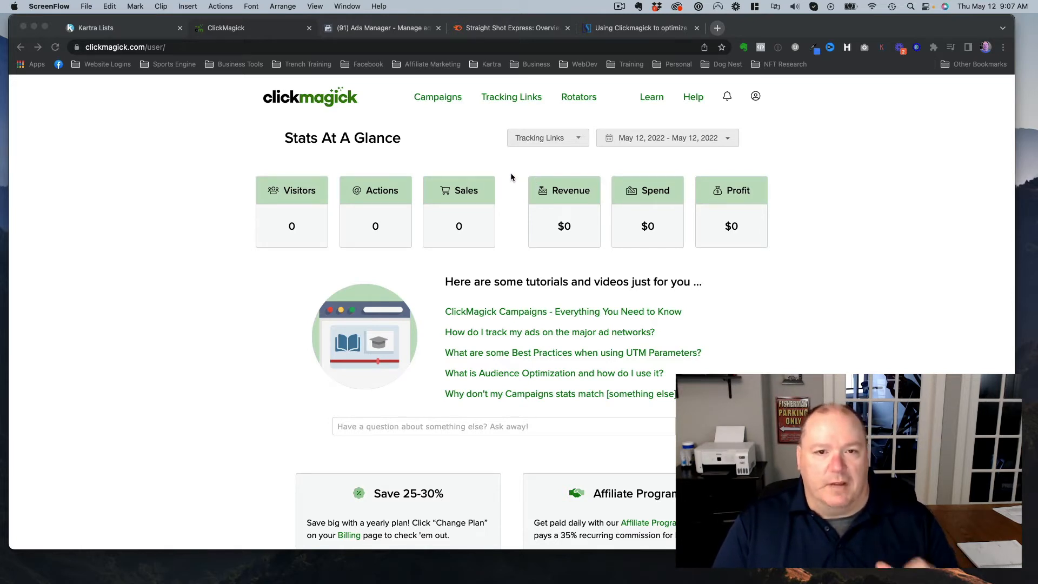
mouse_move(490, 137)
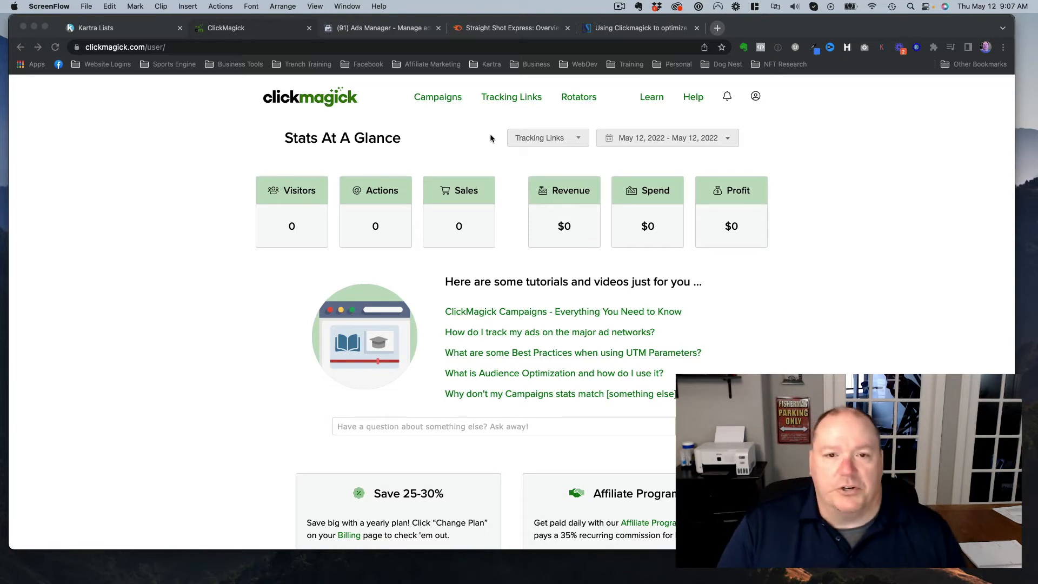
mouse_move(488, 148)
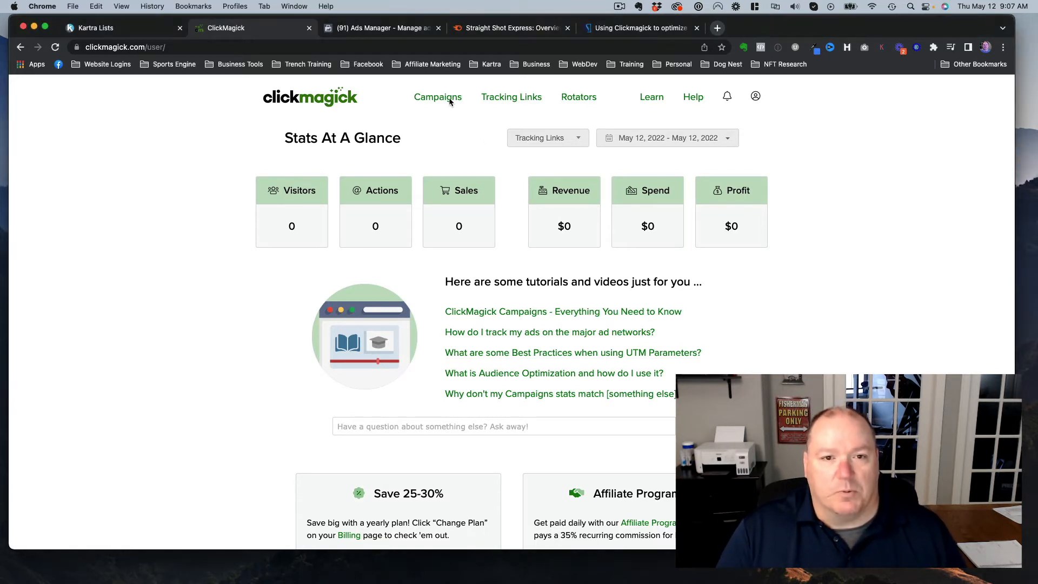
Review the cm-guide-5-3 campaign stats, then switch to the Facebook Ads Manager campaign list.
click(438, 97)
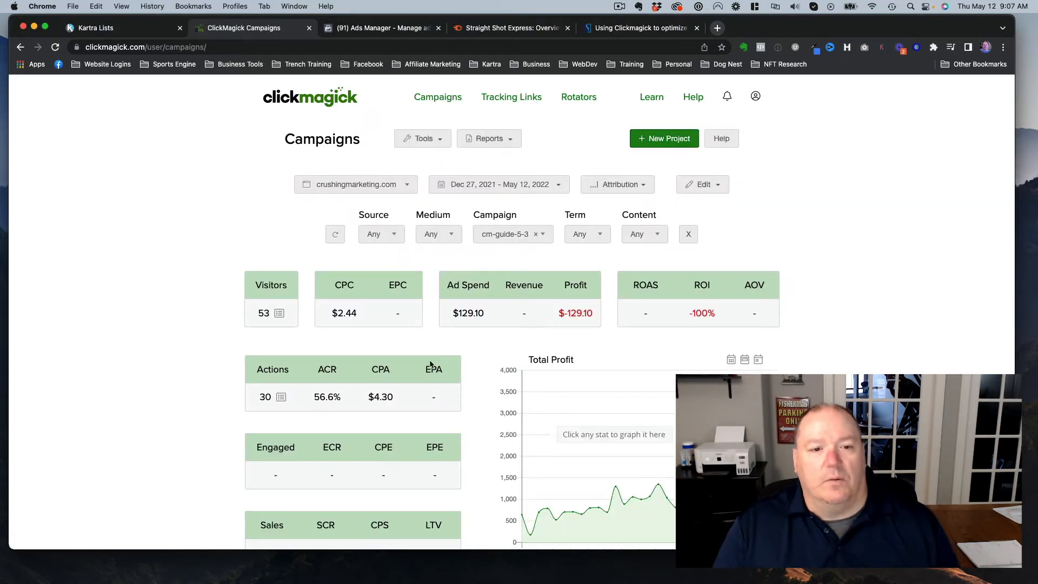
mouse_move(385, 344)
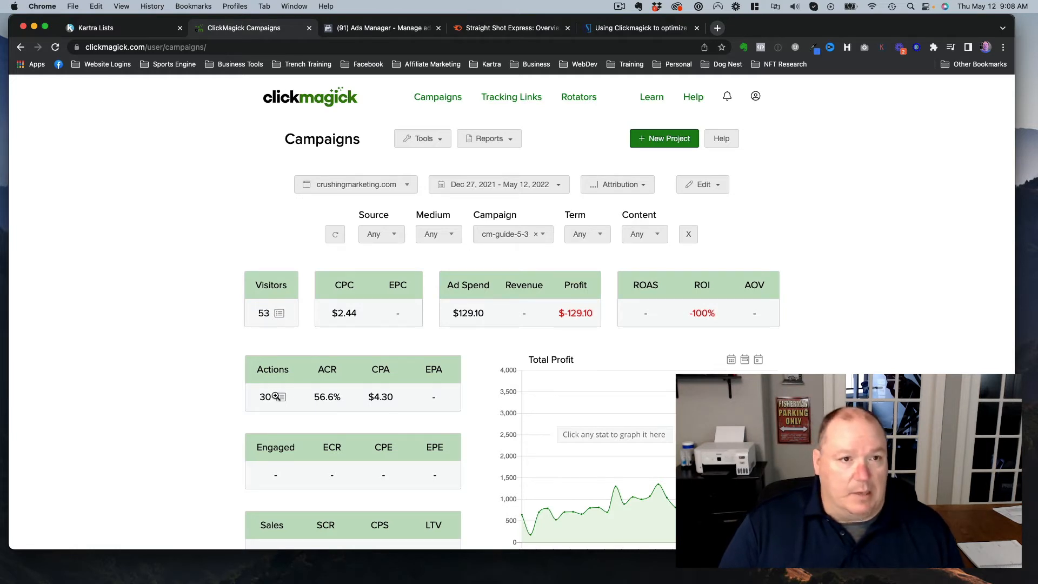
scroll(down, 3)
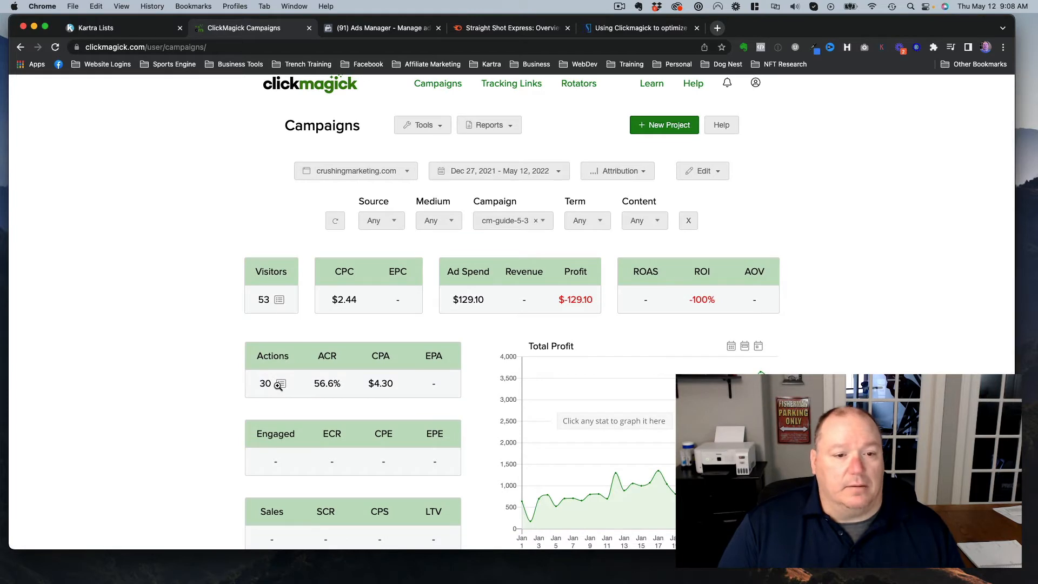
mouse_move(282, 383)
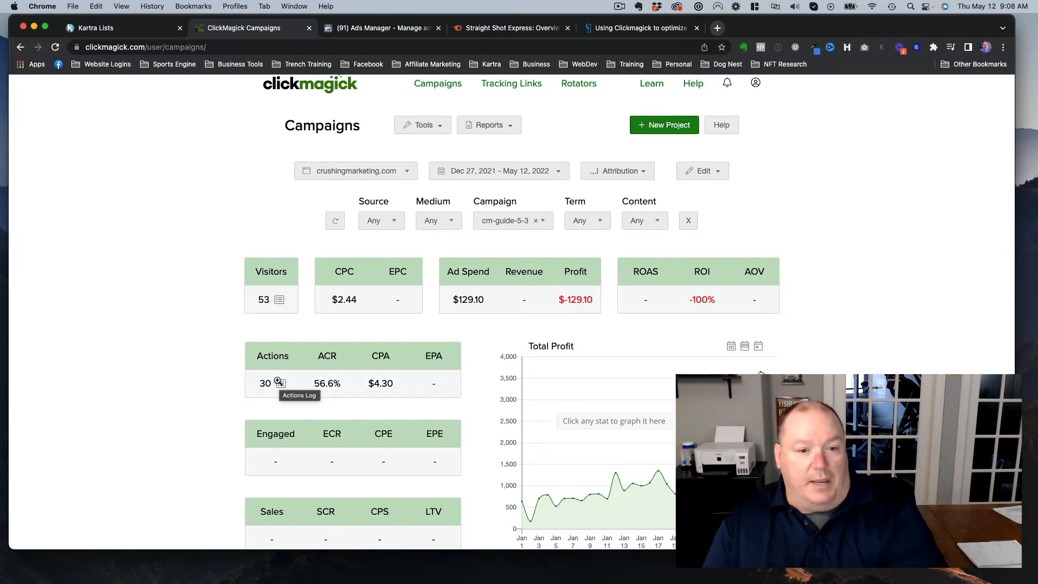
mouse_move(320, 397)
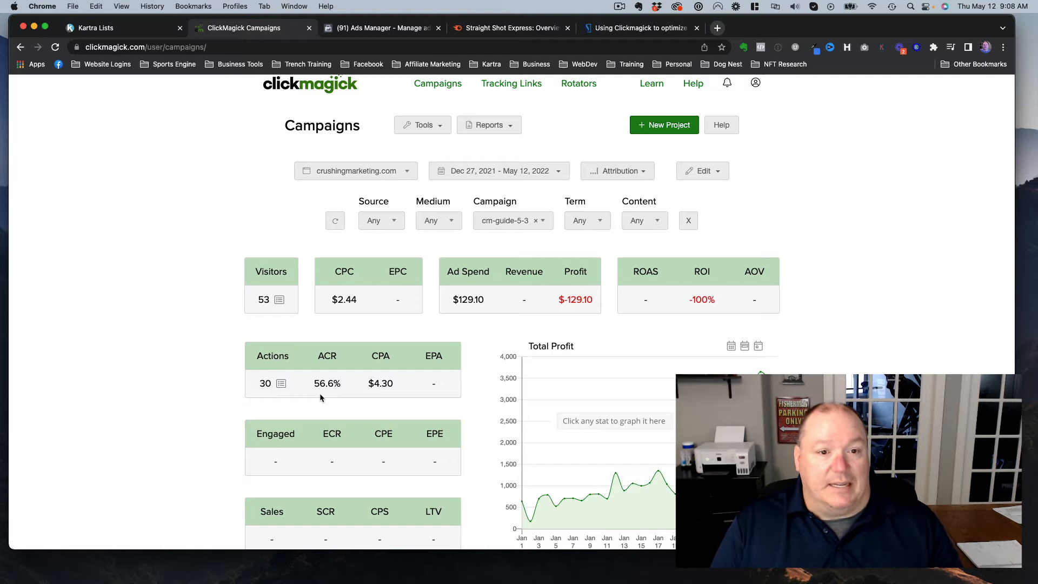
mouse_move(350, 381)
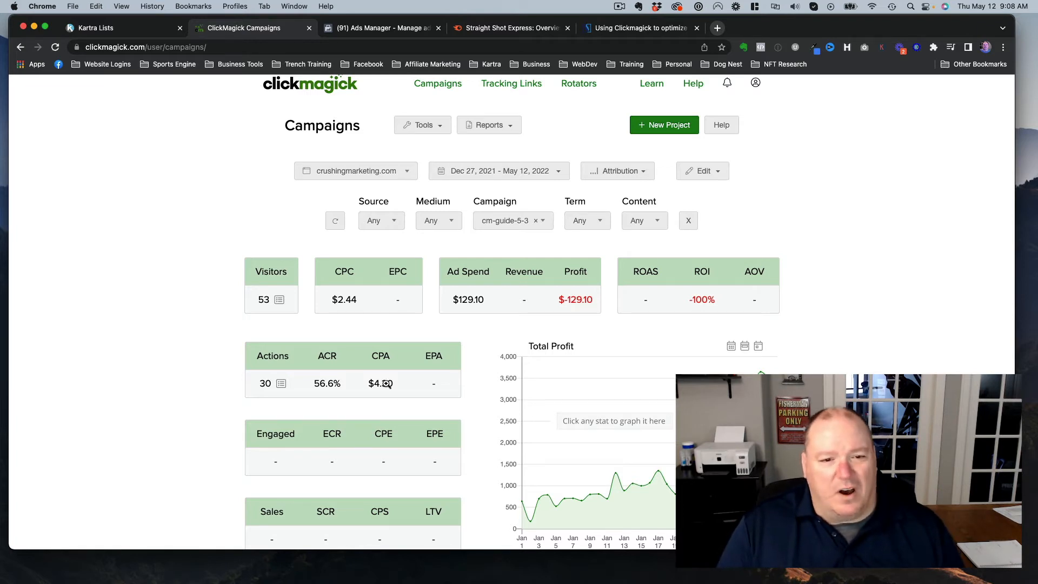
mouse_move(412, 380)
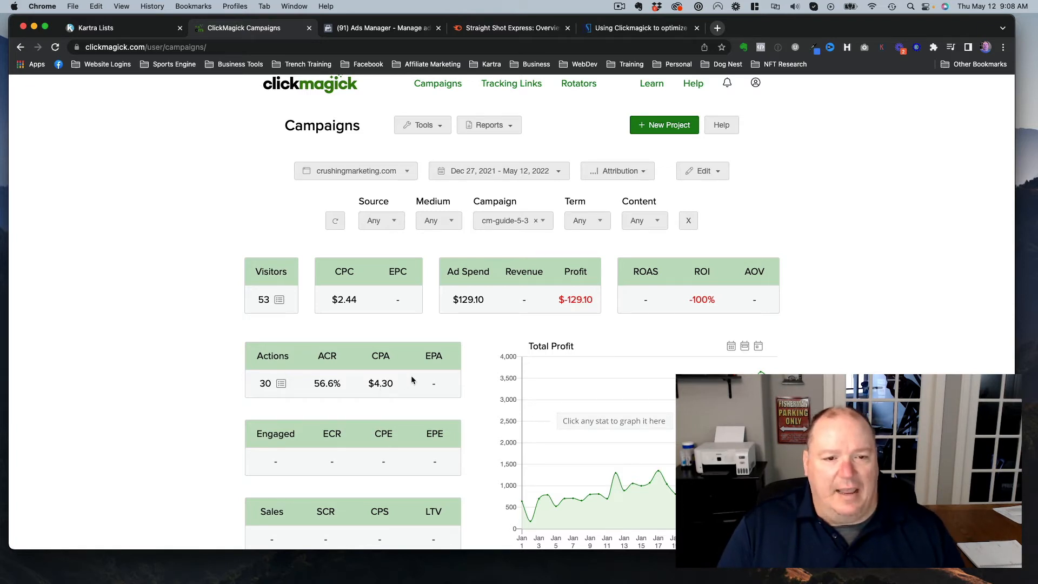
mouse_move(380, 342)
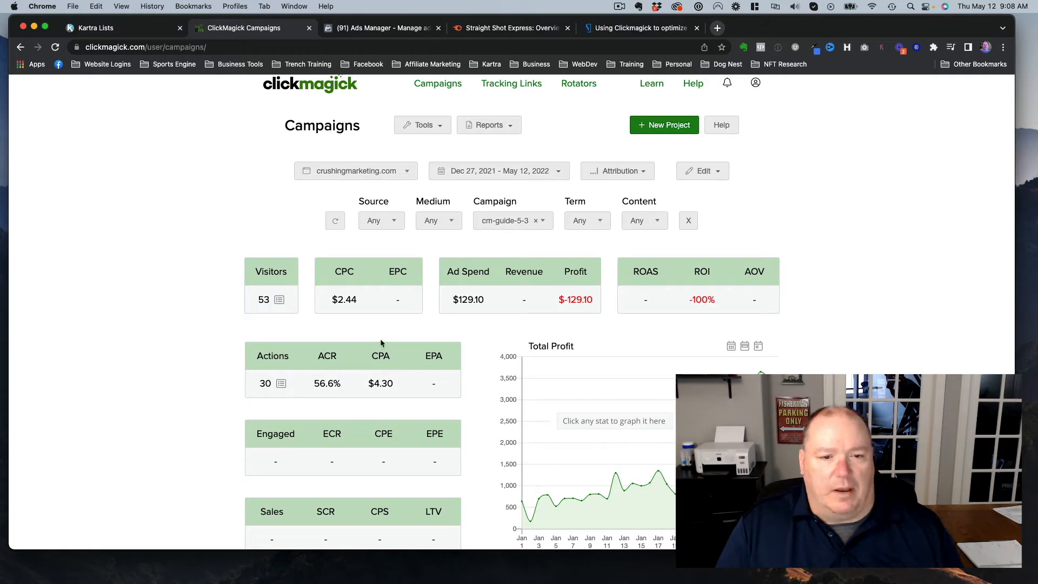
mouse_move(379, 376)
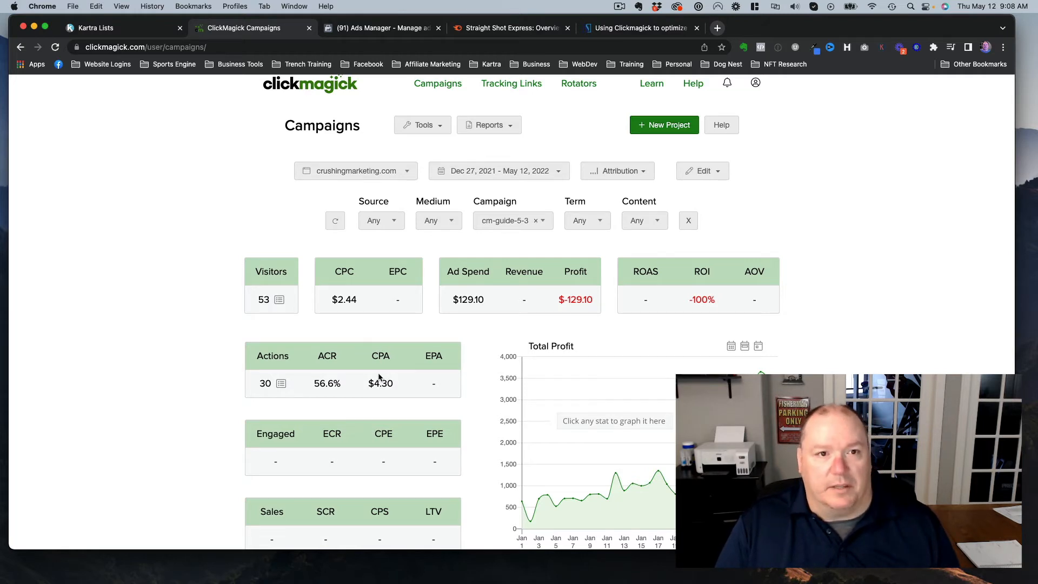
mouse_move(383, 313)
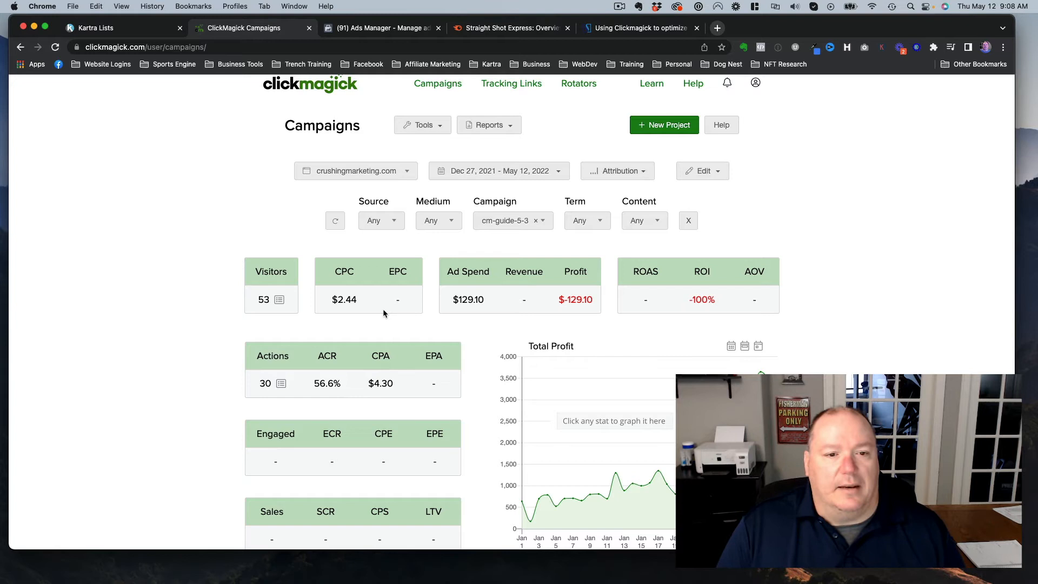
mouse_move(532, 306)
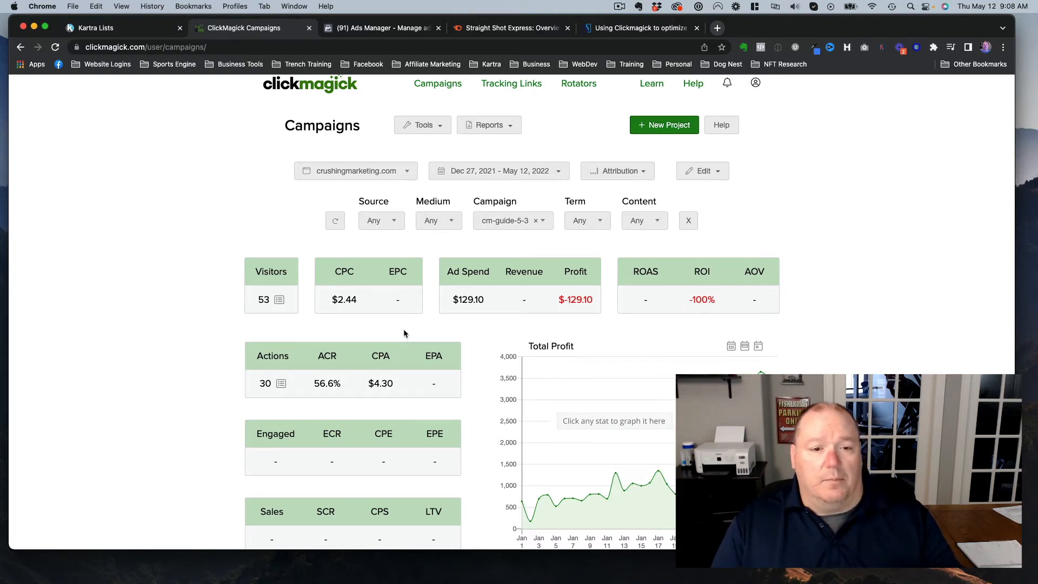
mouse_move(393, 99)
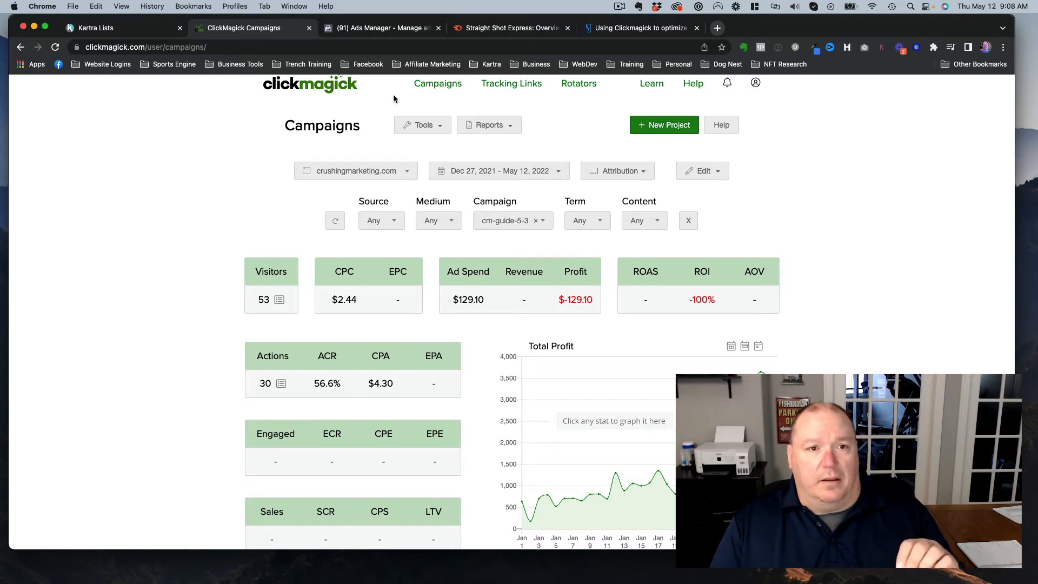
click(380, 28)
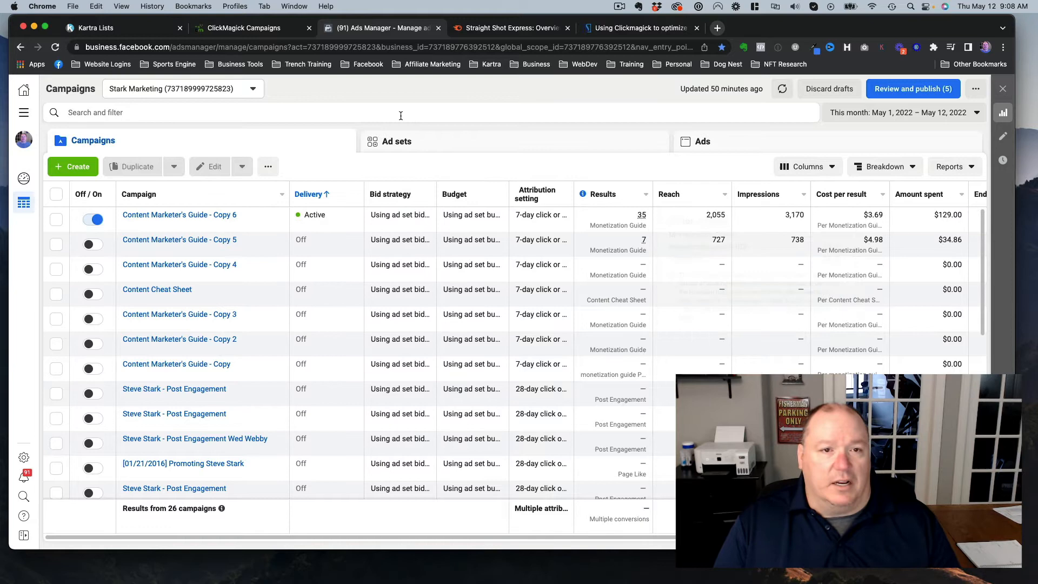
Switch back to the ClickMagick cm-guide-5-3 stats: 53 visitors, $129.10 ad spend.
click(241, 28)
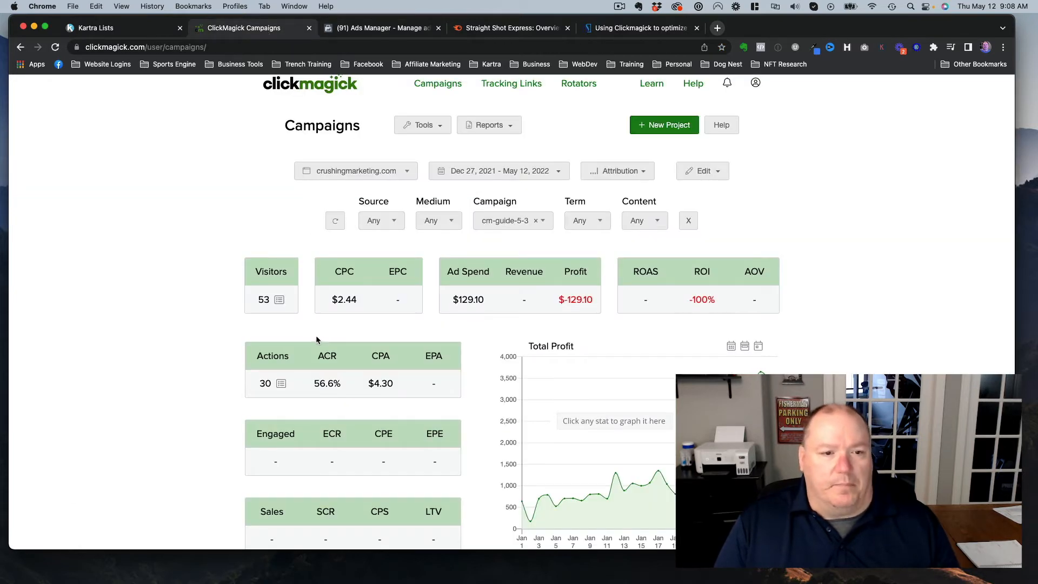
mouse_move(347, 344)
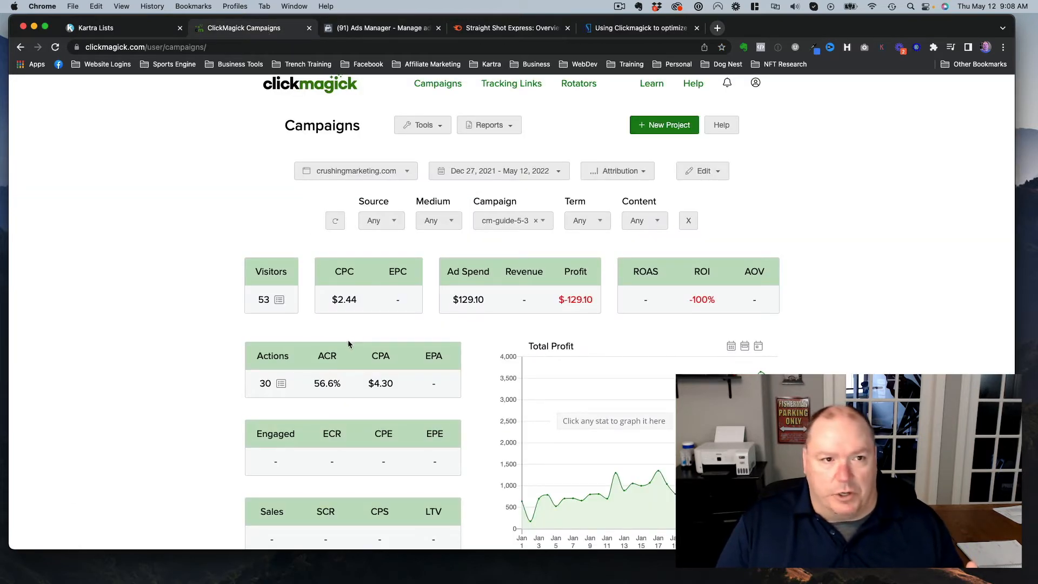
mouse_move(450, 216)
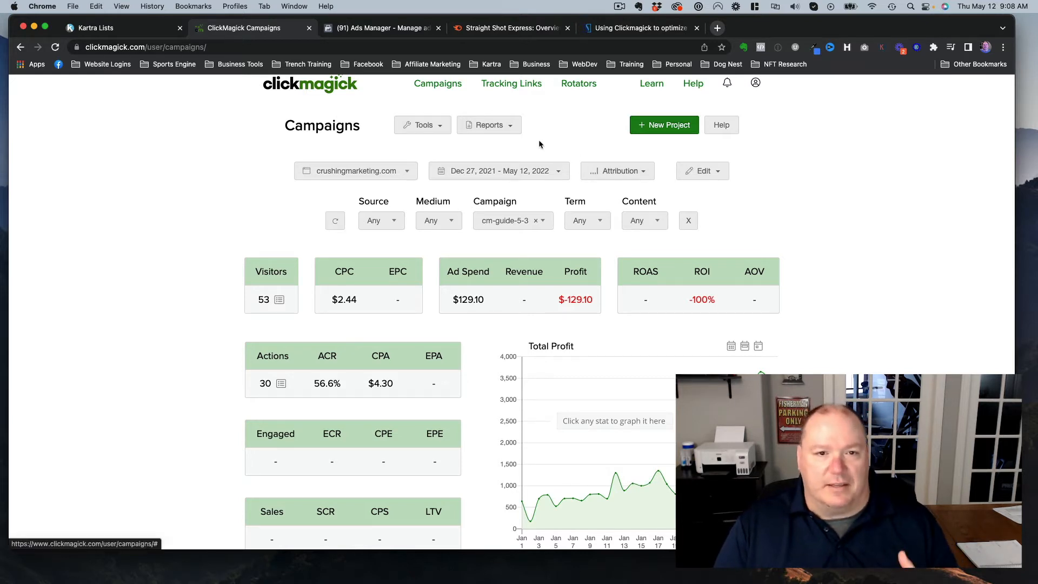
mouse_move(446, 93)
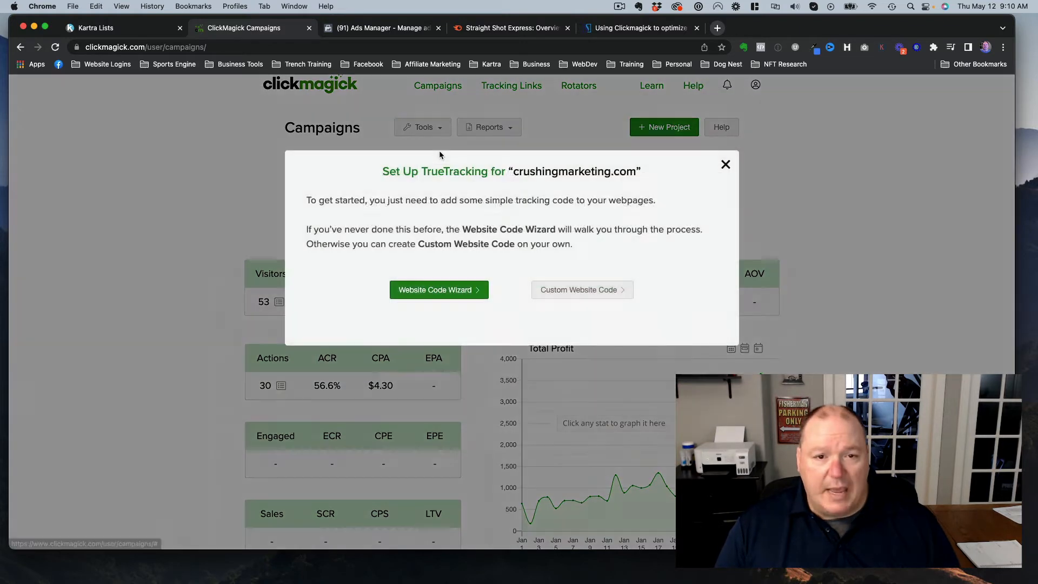
mouse_move(439, 290)
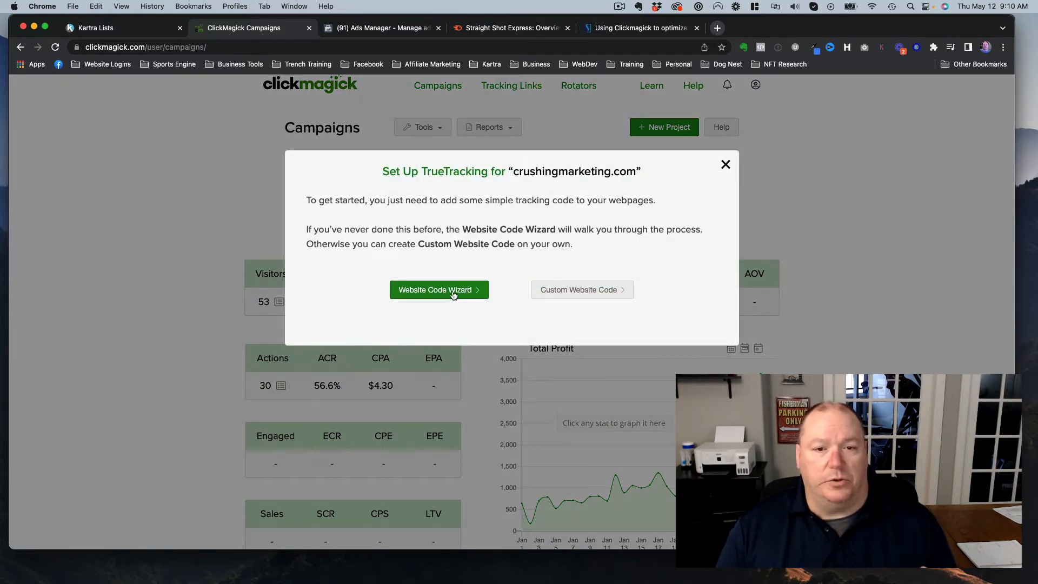
Start the Website Code Wizard for crushingmarketing.com's 4-page sales funnel tracking.
click(434, 290)
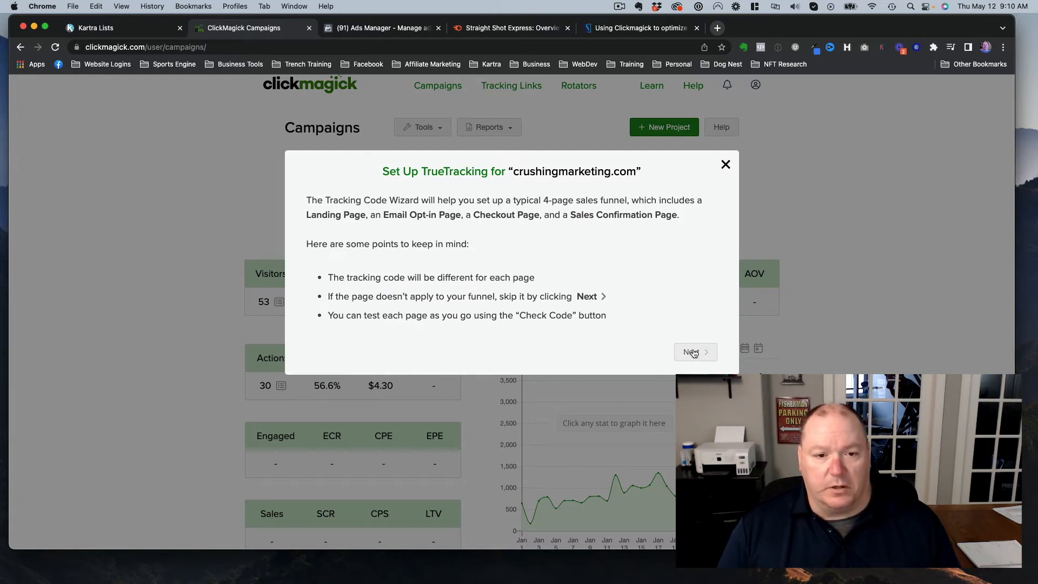
Advance the wizard to the landing page TrueTracking script for crushingmarketing.com.
click(692, 352)
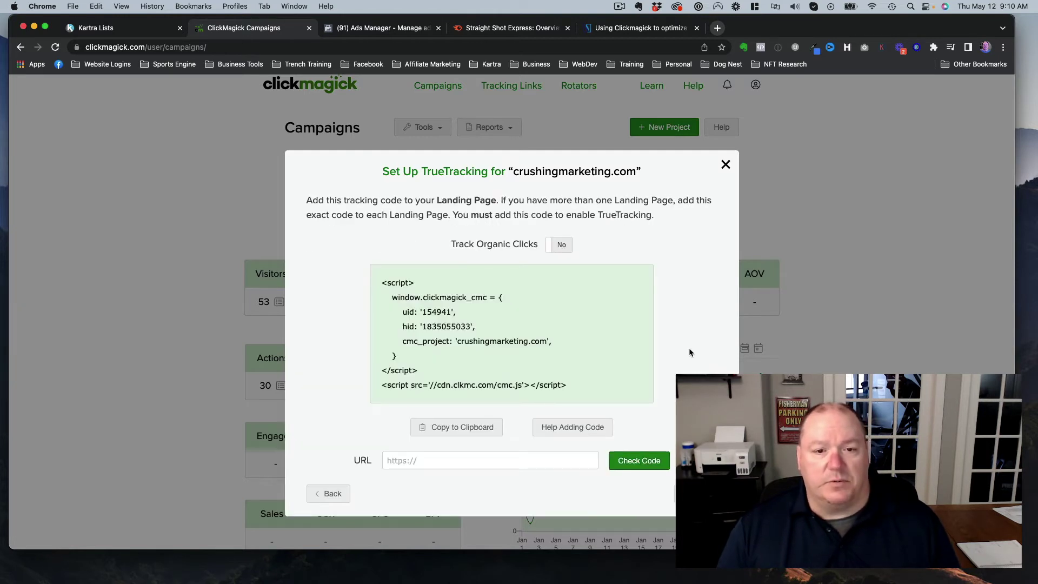
mouse_move(470, 315)
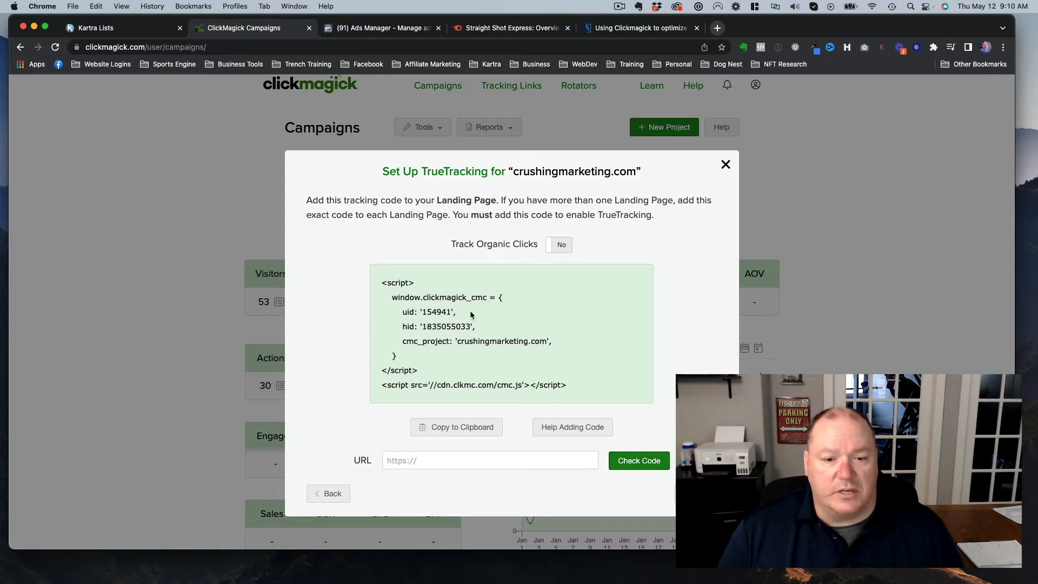
mouse_move(472, 349)
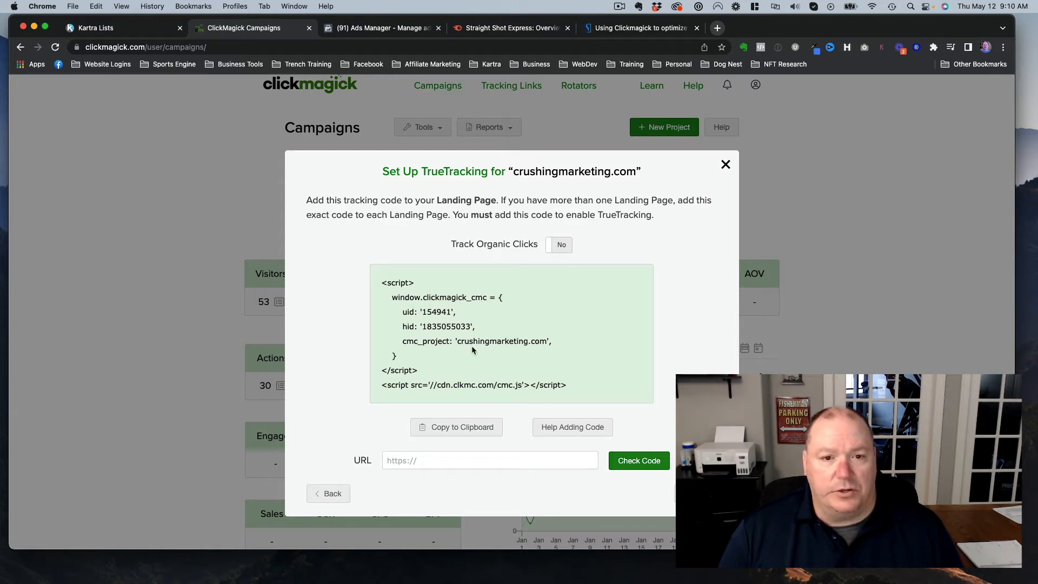
mouse_move(500, 245)
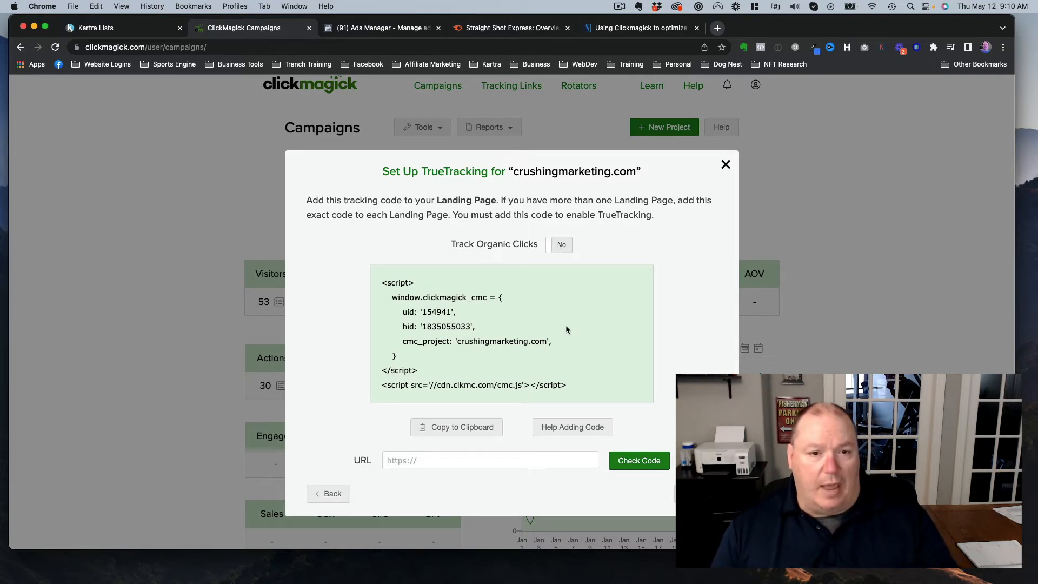
mouse_move(509, 373)
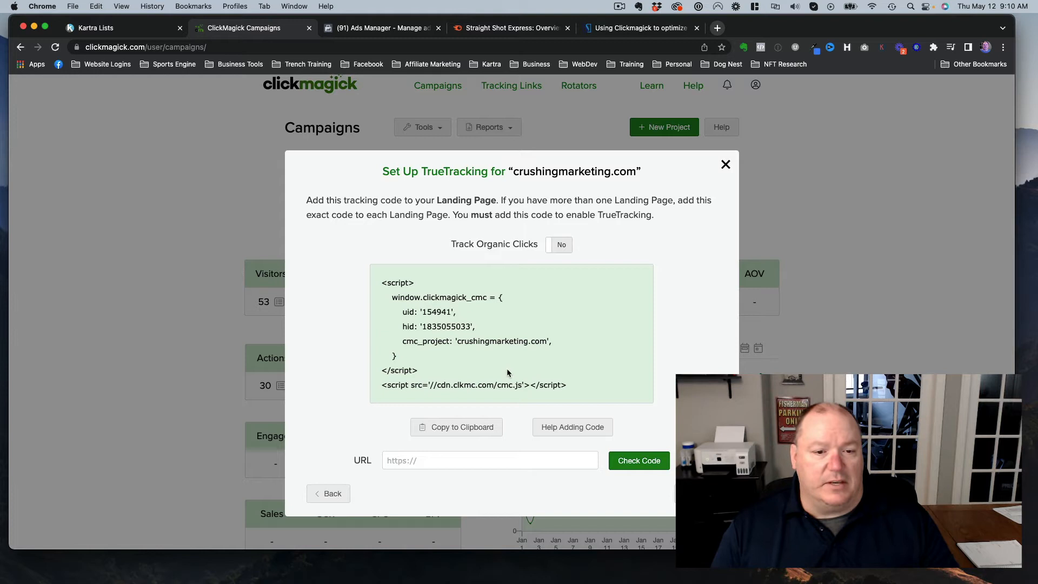
mouse_move(525, 373)
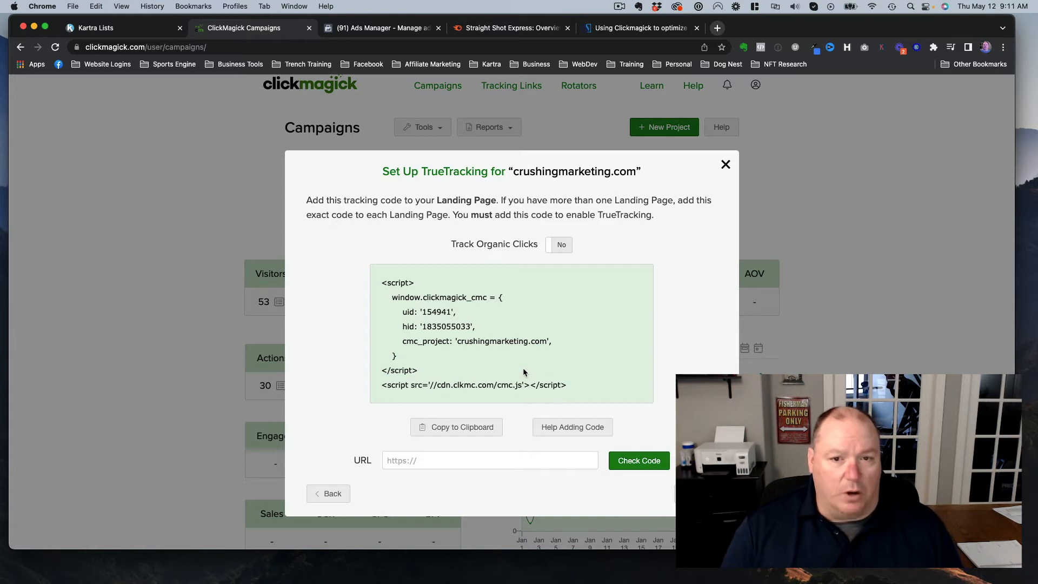
mouse_move(497, 330)
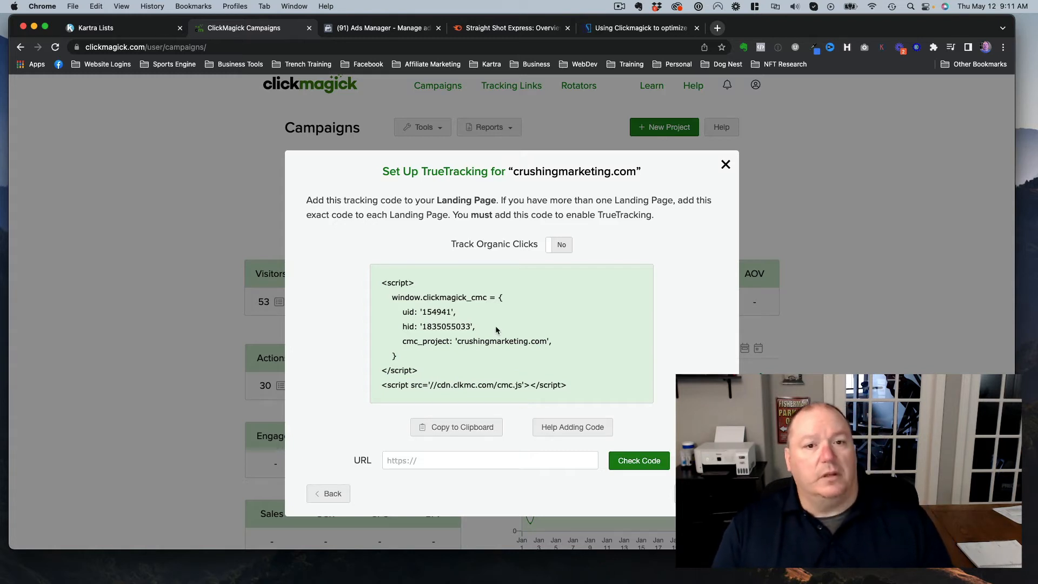
mouse_move(485, 324)
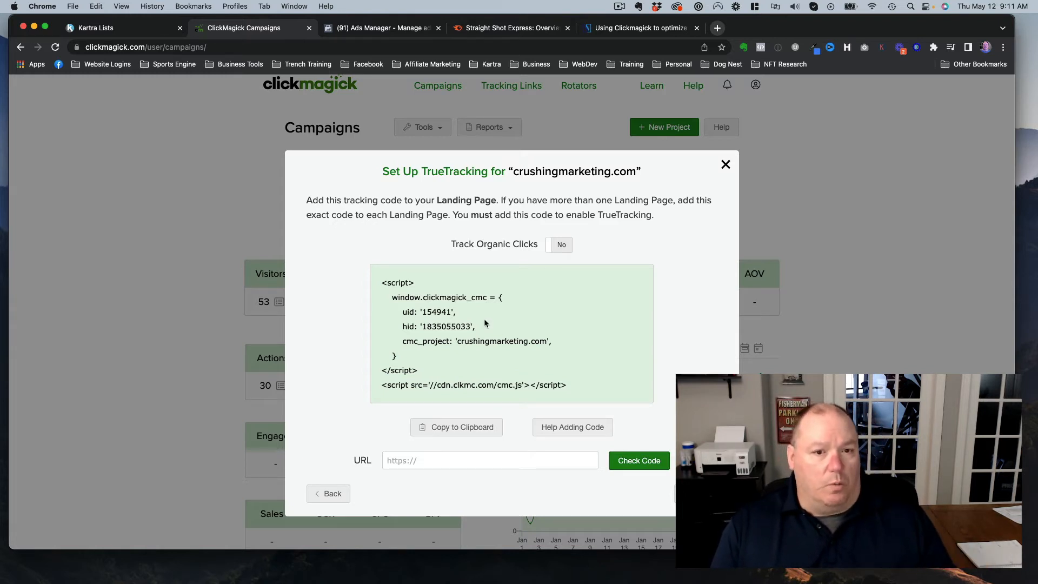
mouse_move(447, 344)
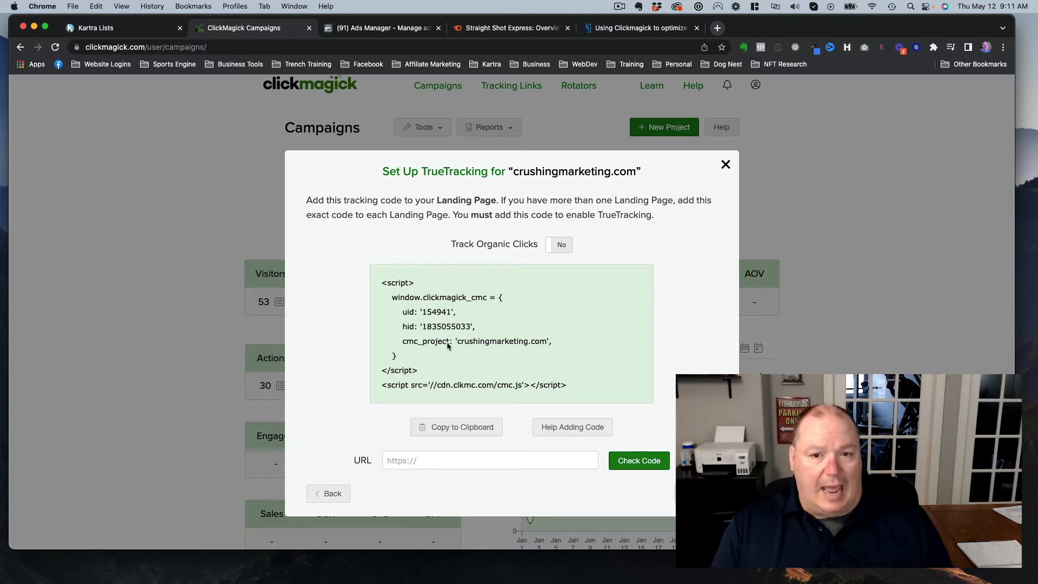
mouse_move(558, 336)
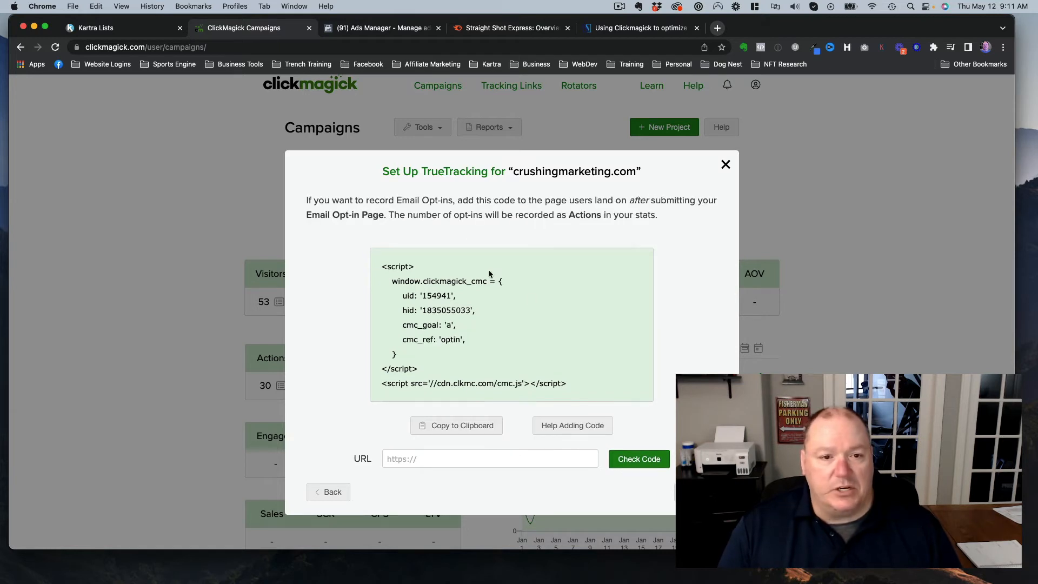
mouse_move(418, 207)
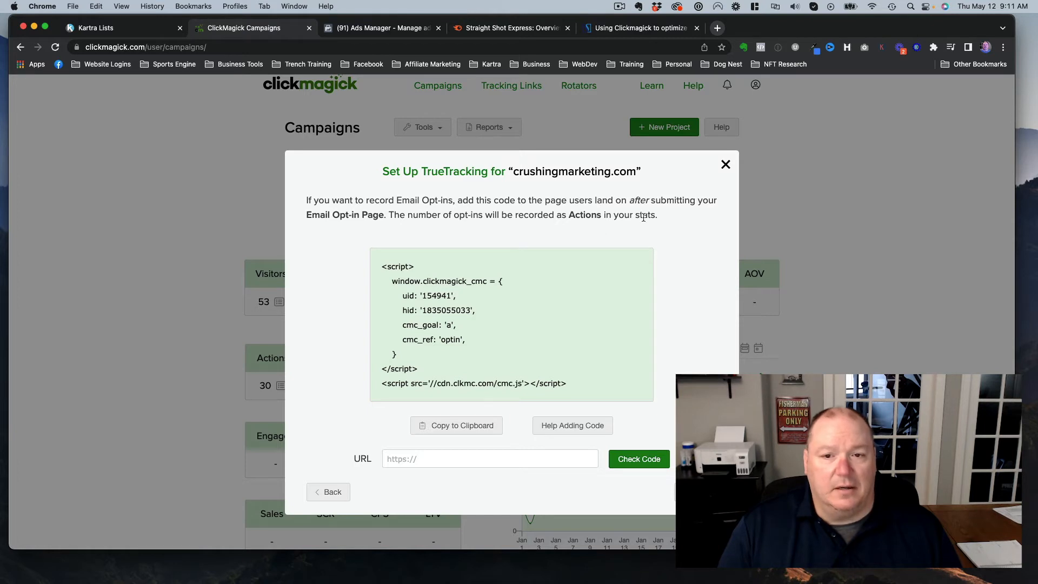
mouse_move(564, 205)
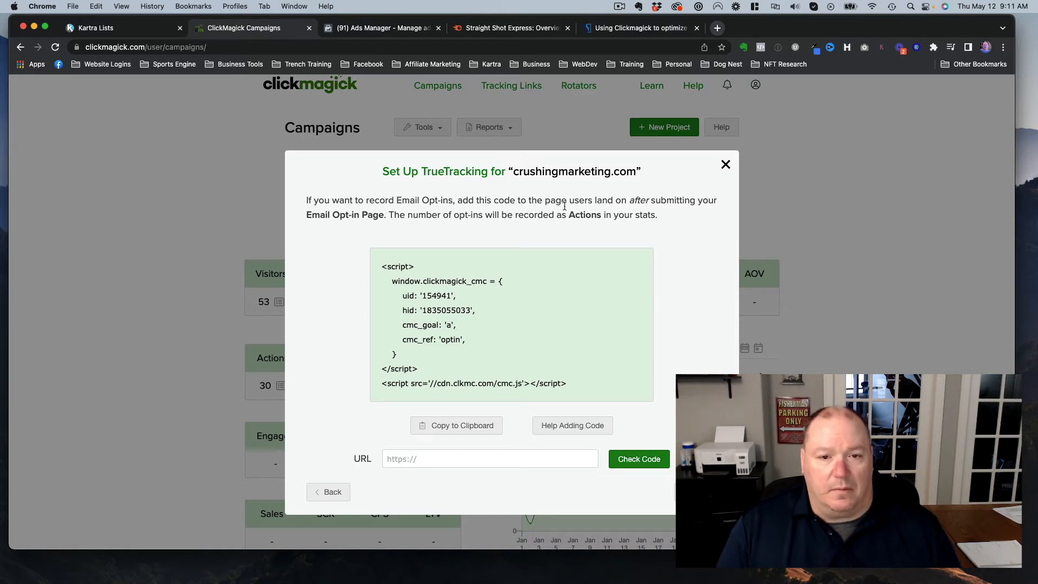
mouse_move(684, 275)
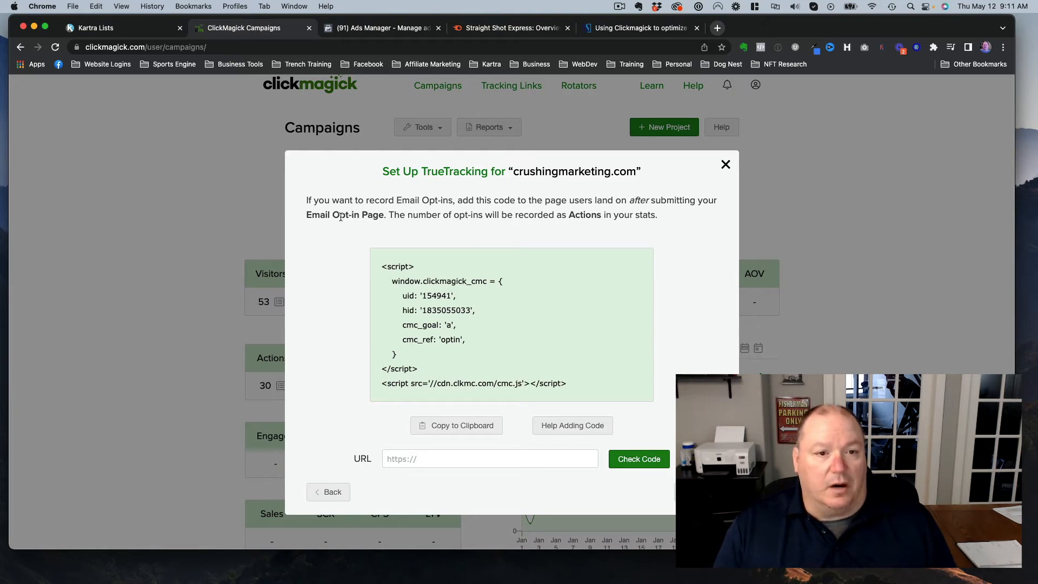
mouse_move(396, 246)
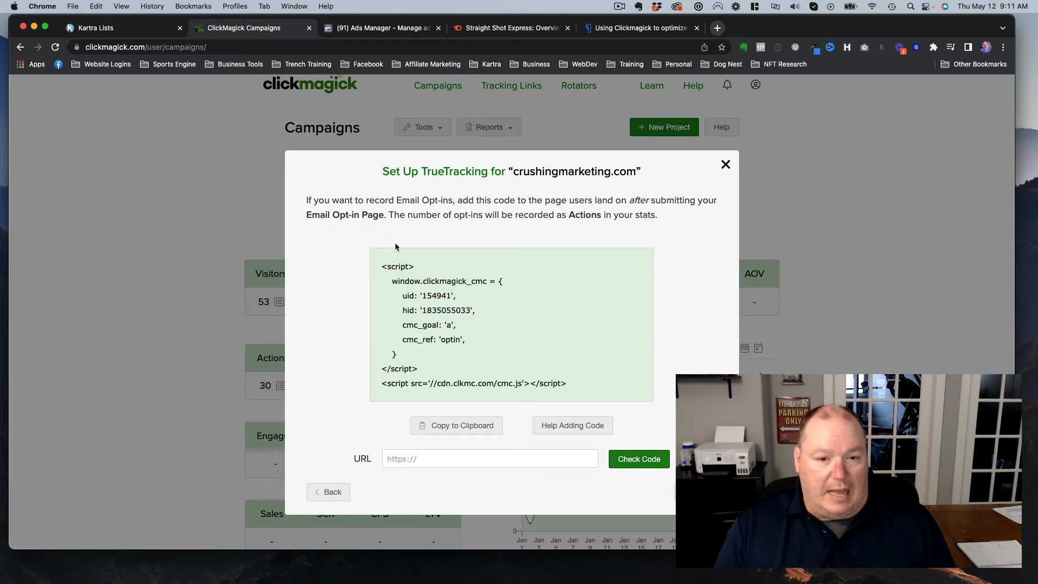
mouse_move(560, 231)
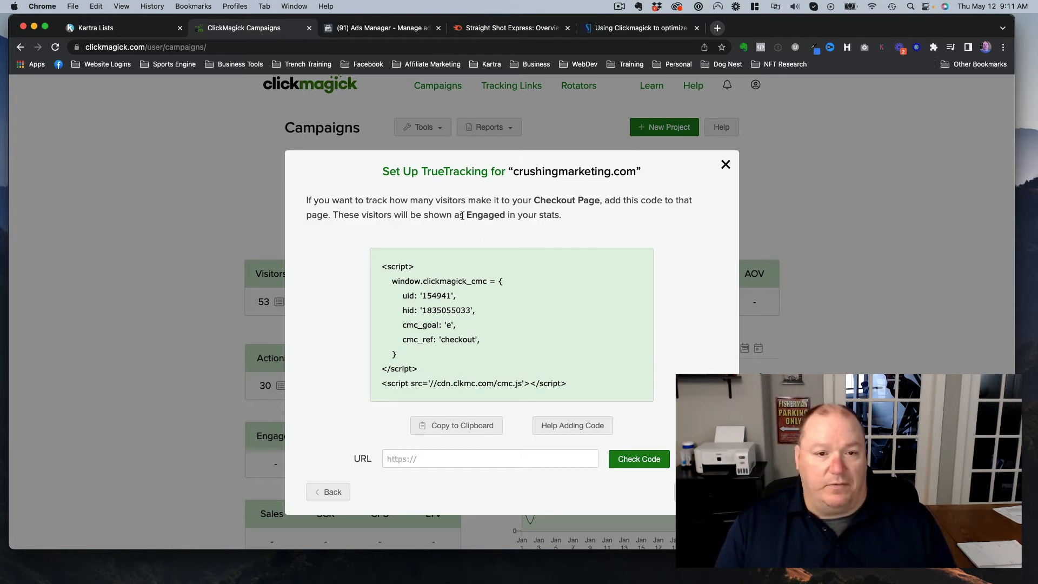
mouse_move(484, 241)
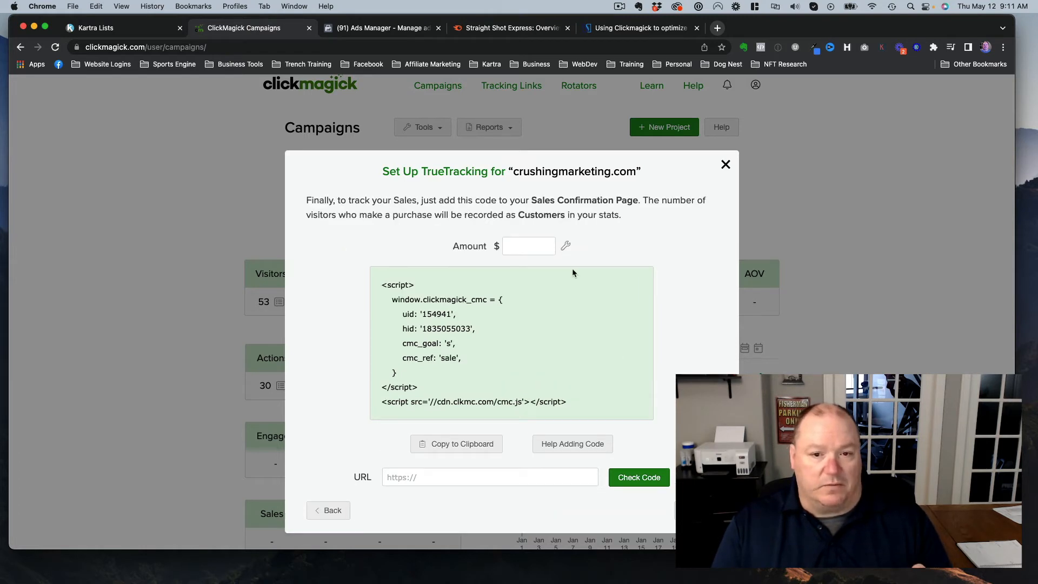
mouse_move(420, 207)
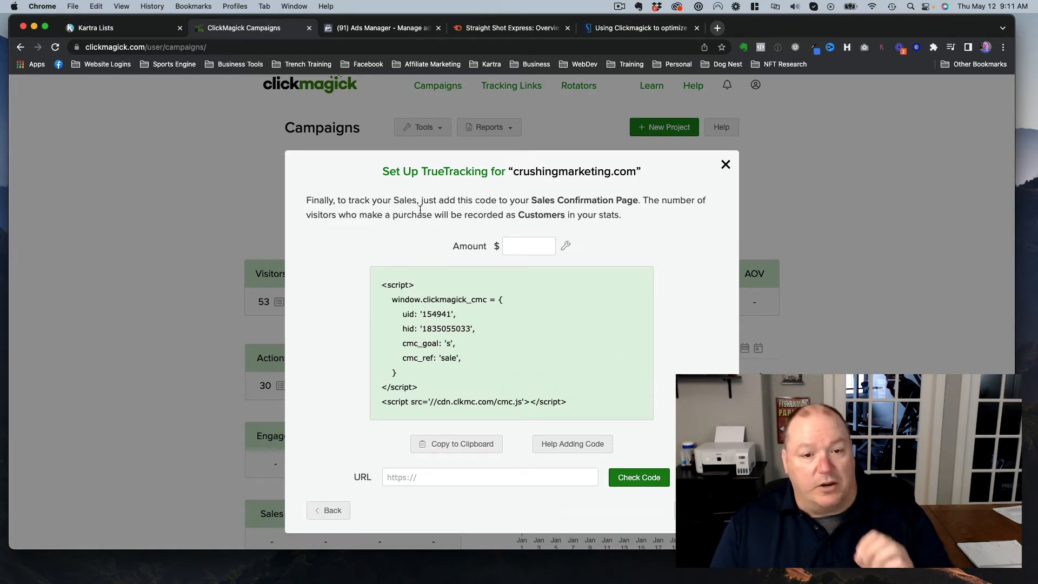
mouse_move(556, 231)
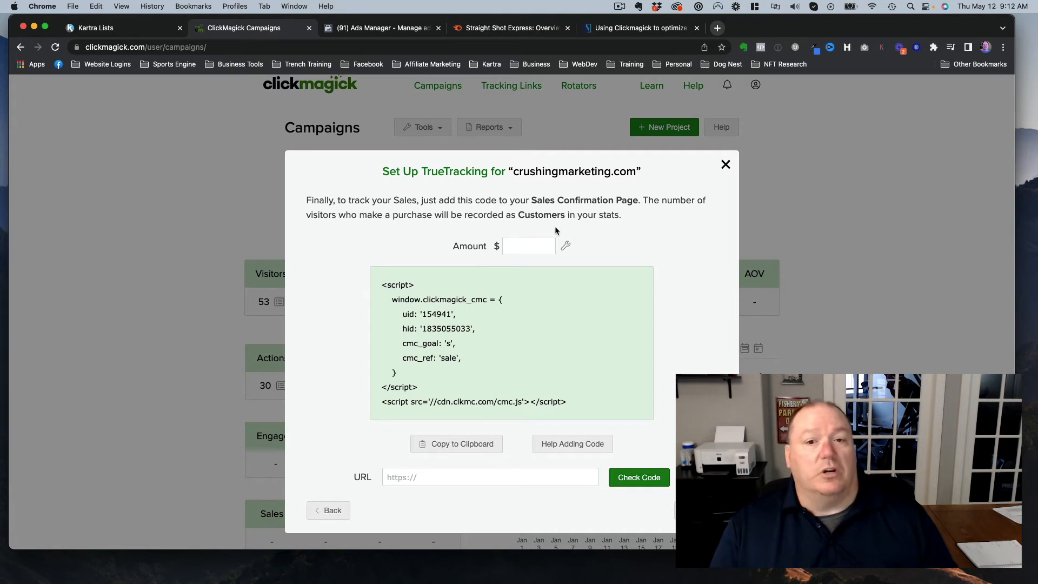
mouse_move(516, 344)
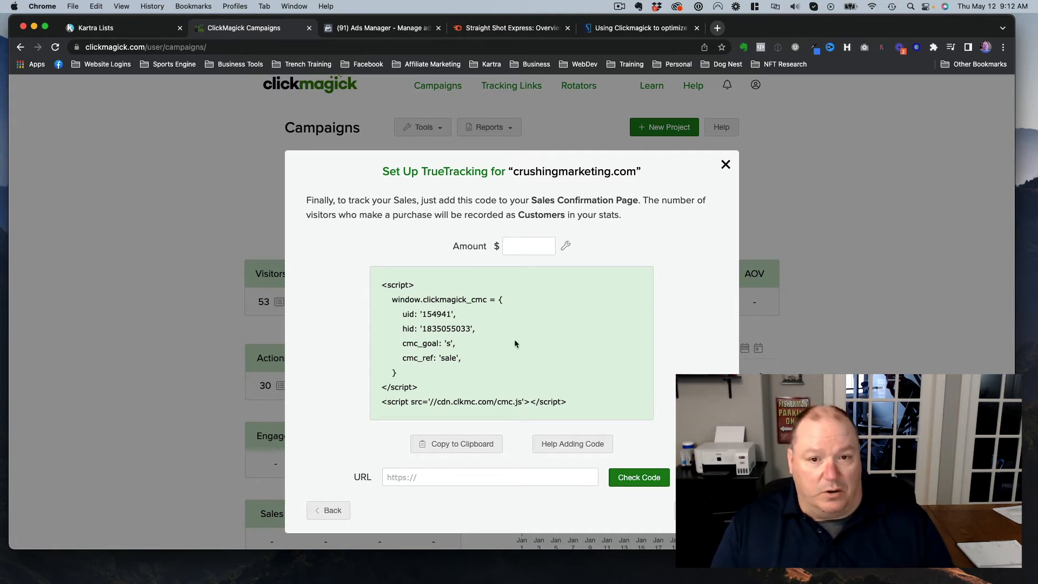
mouse_move(694, 309)
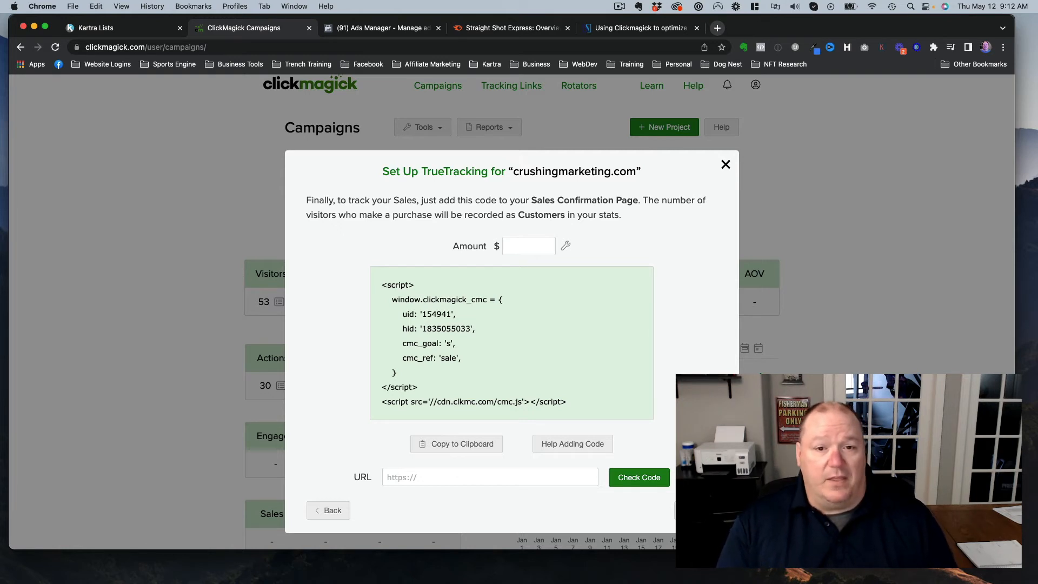
click(528, 246)
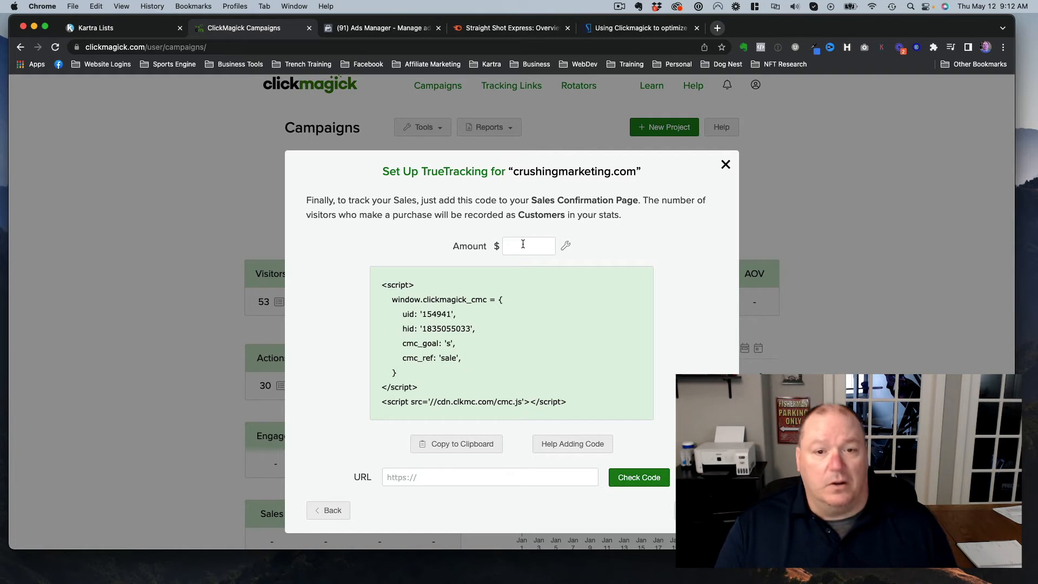
mouse_move(549, 270)
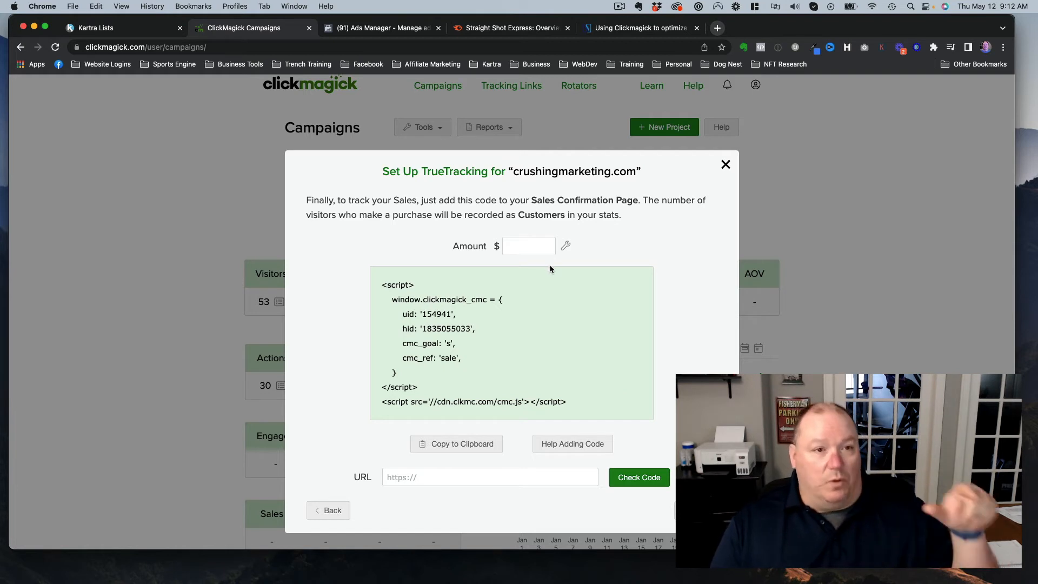
mouse_move(588, 312)
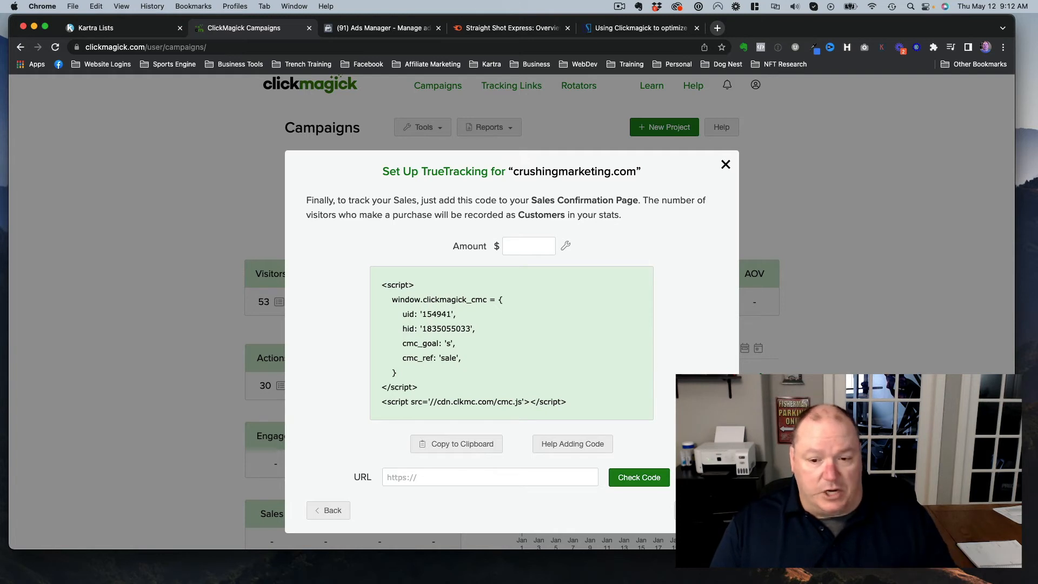
Complete the remaining TrueTracking wizard steps until the congratulations screen appears.
click(638, 477)
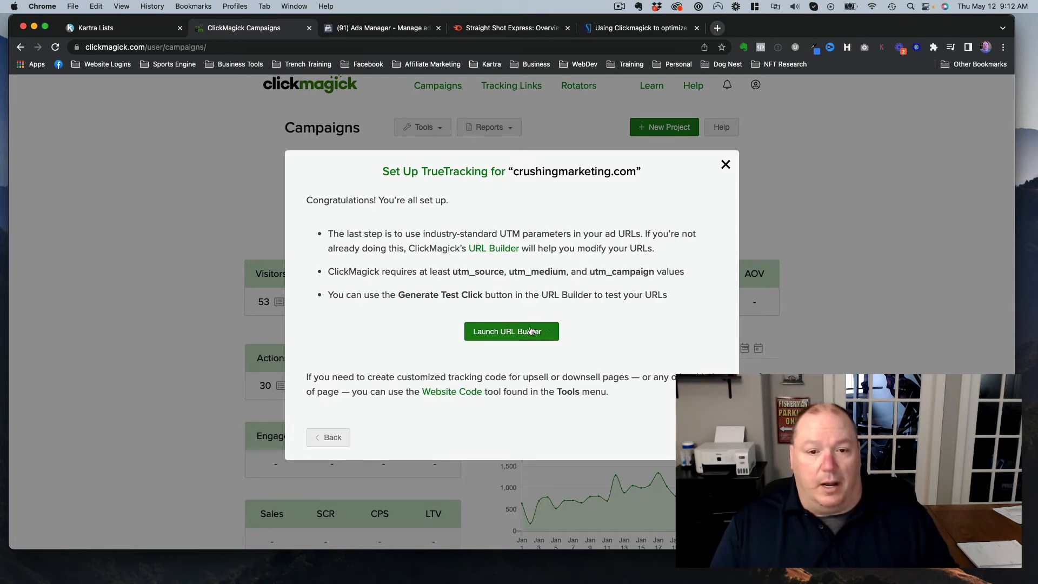
mouse_move(726, 173)
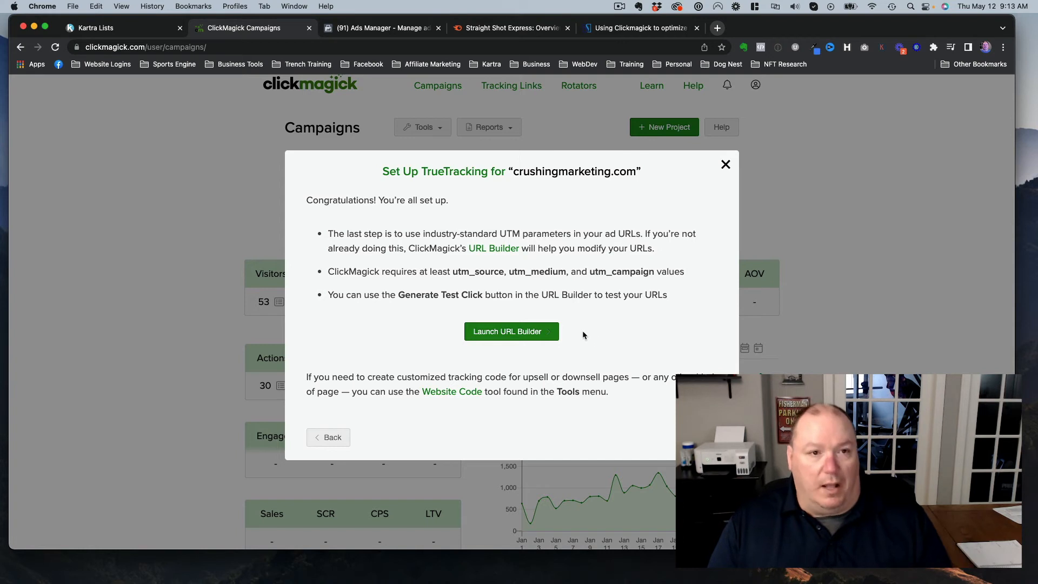
mouse_move(512, 331)
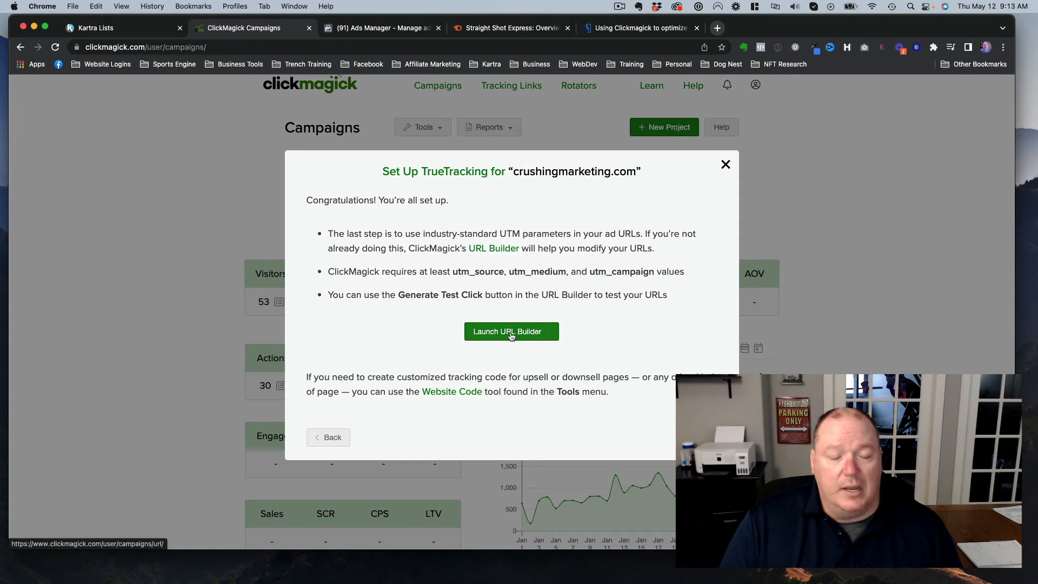
click(510, 331)
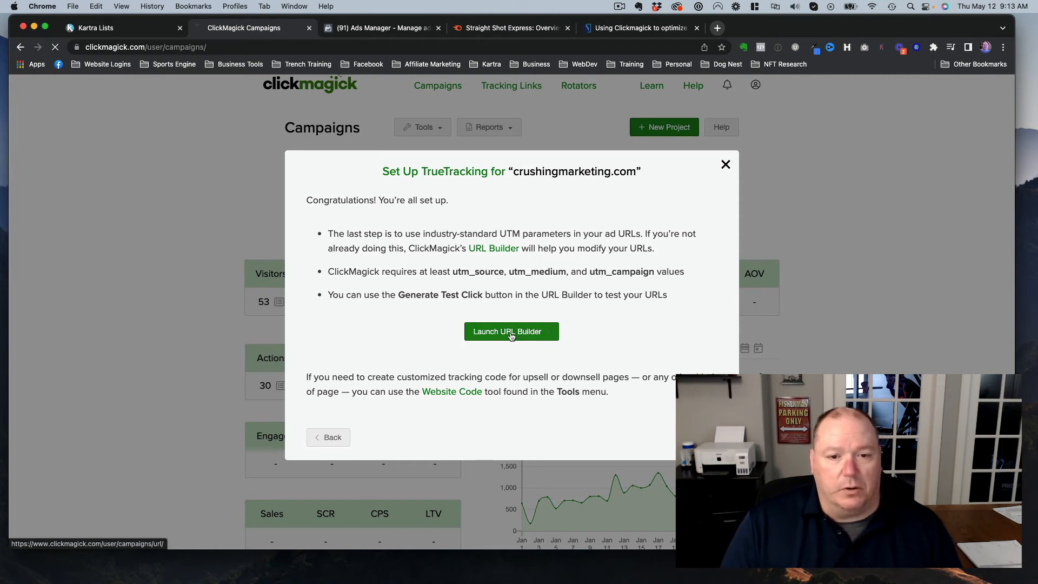
click(512, 330)
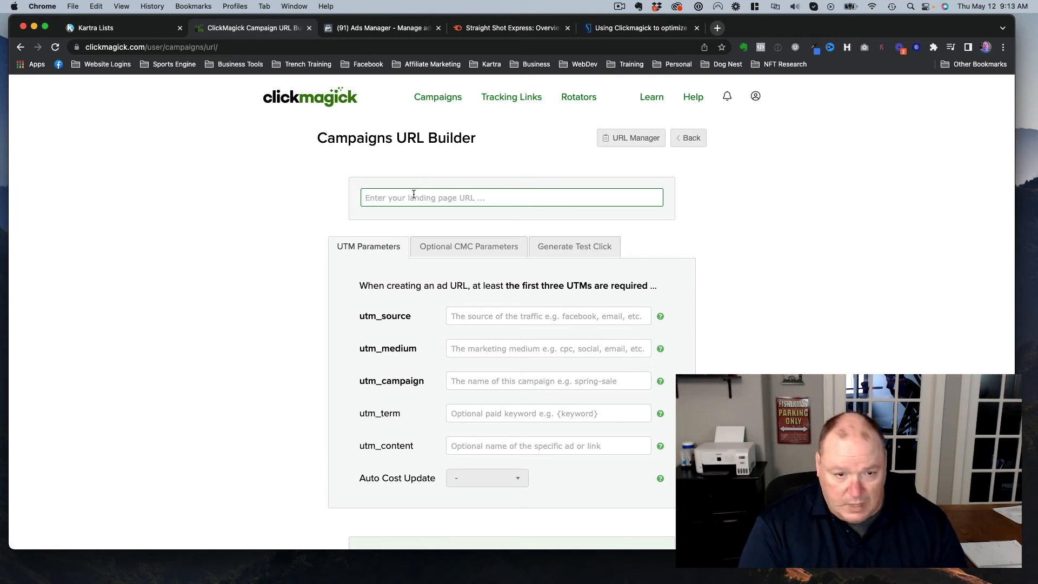
text(https)
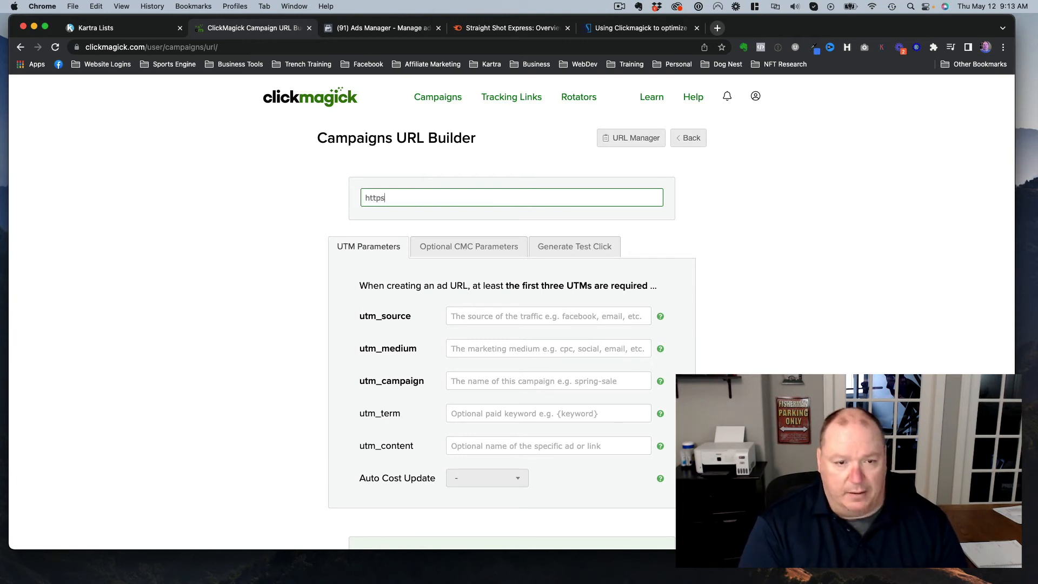
text(:)
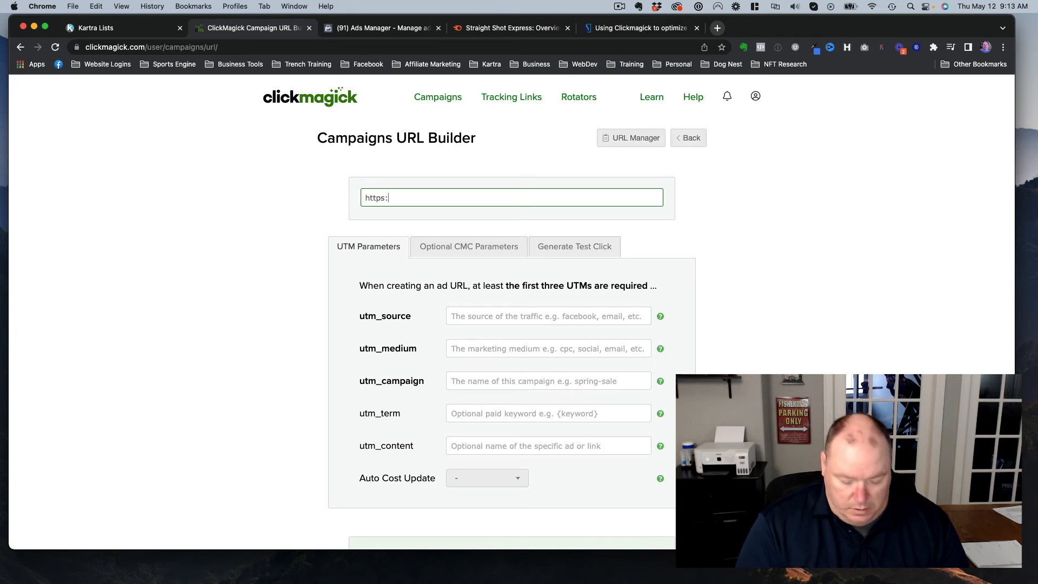
text(/sruc)
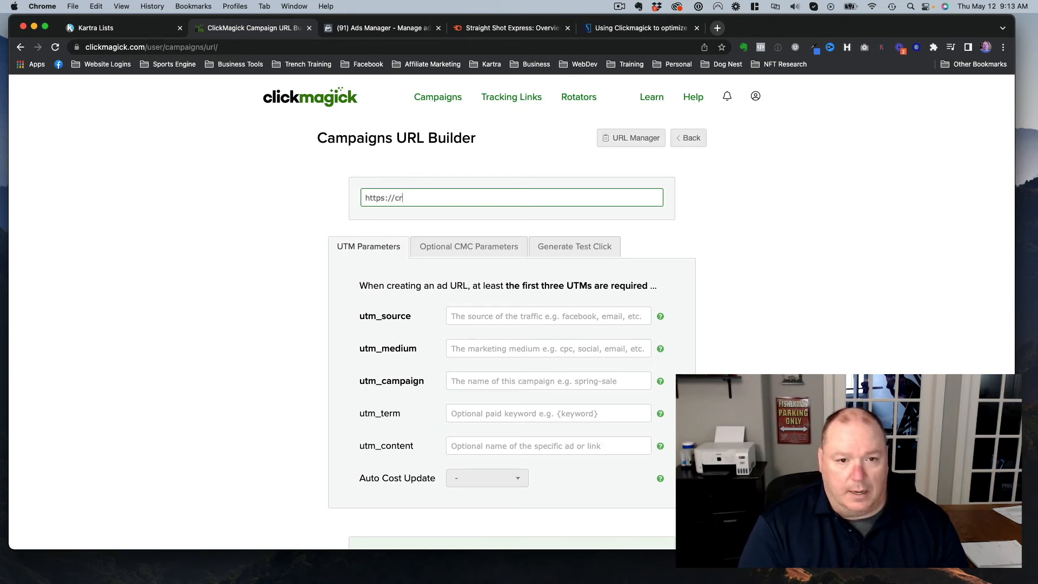
text(ushing)
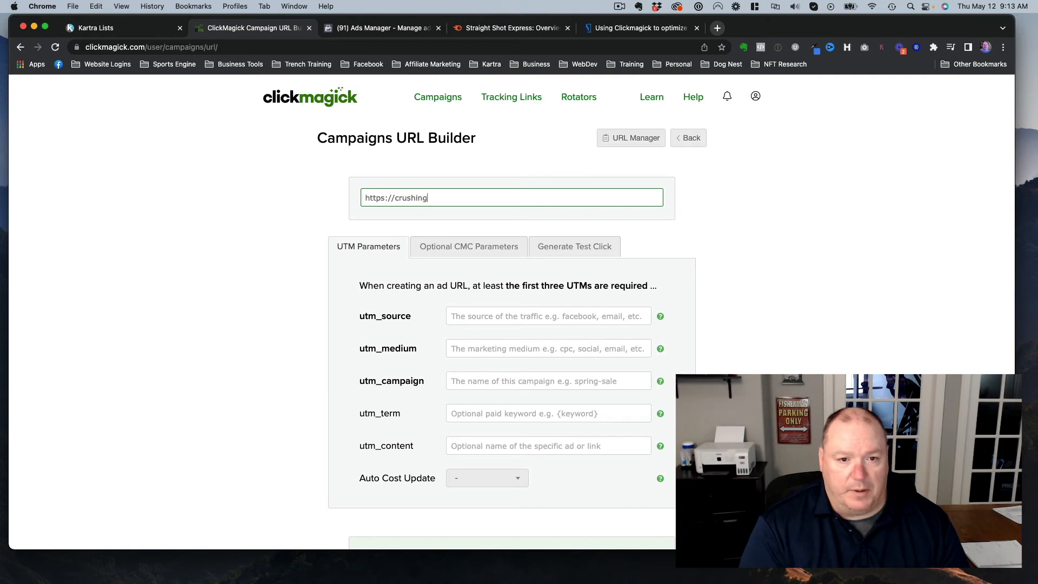
text(member)
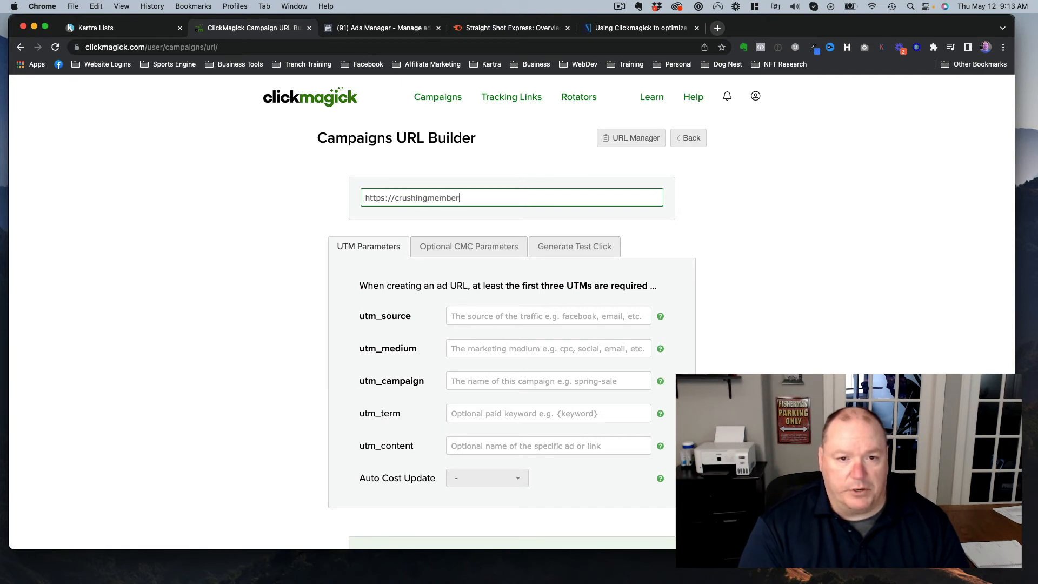
text(ships.com)
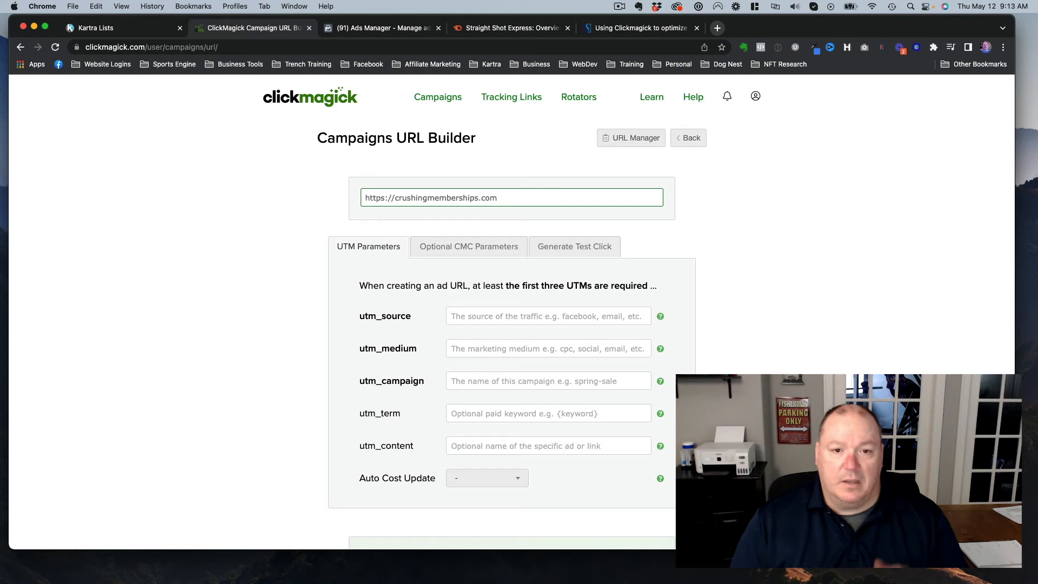
mouse_move(419, 221)
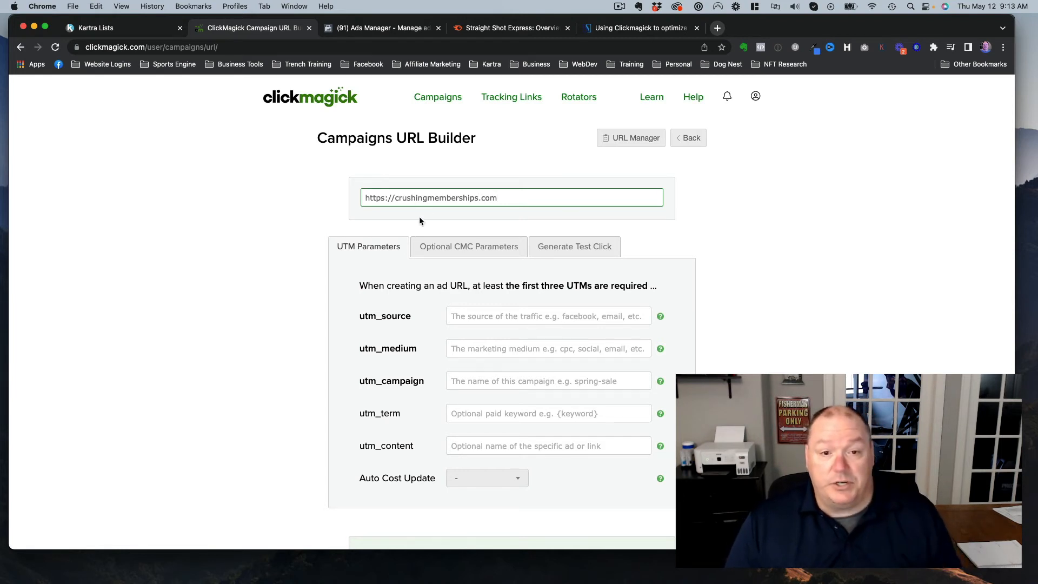
mouse_move(442, 218)
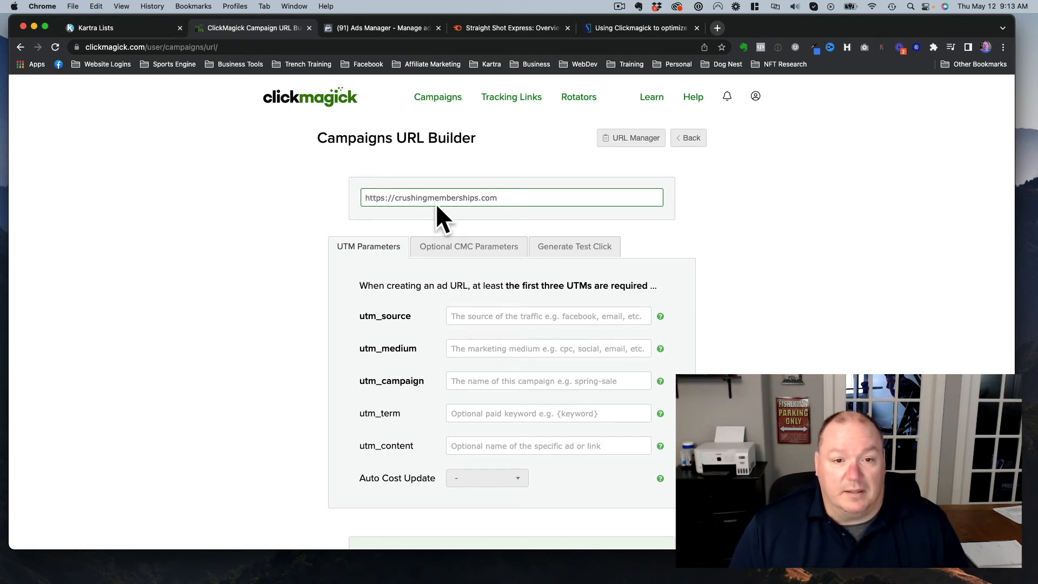
mouse_move(463, 198)
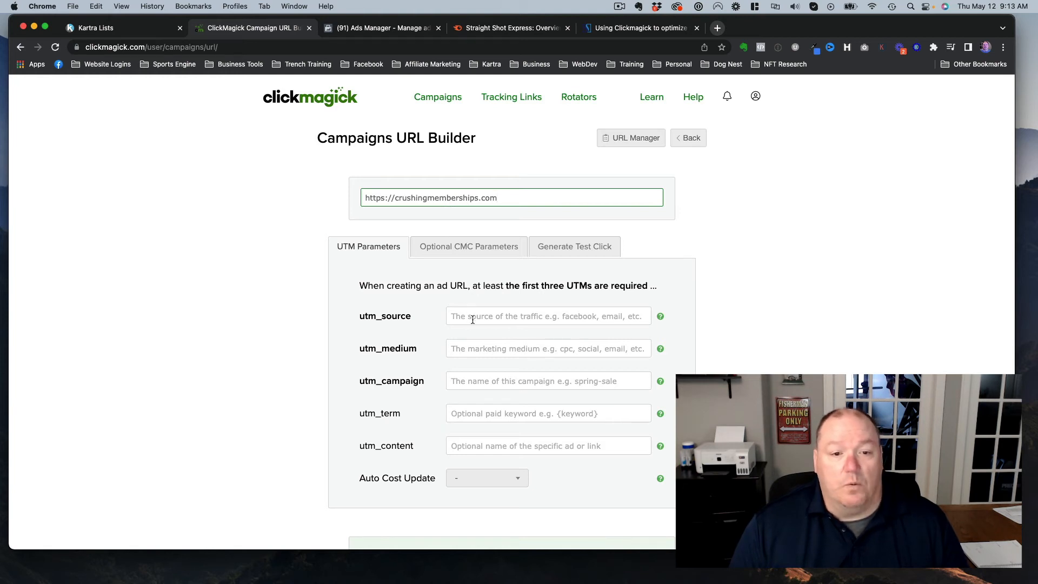
Fill utm_source facebook, utm_medium cpc and utm_campaign cm-test.
click(546, 316)
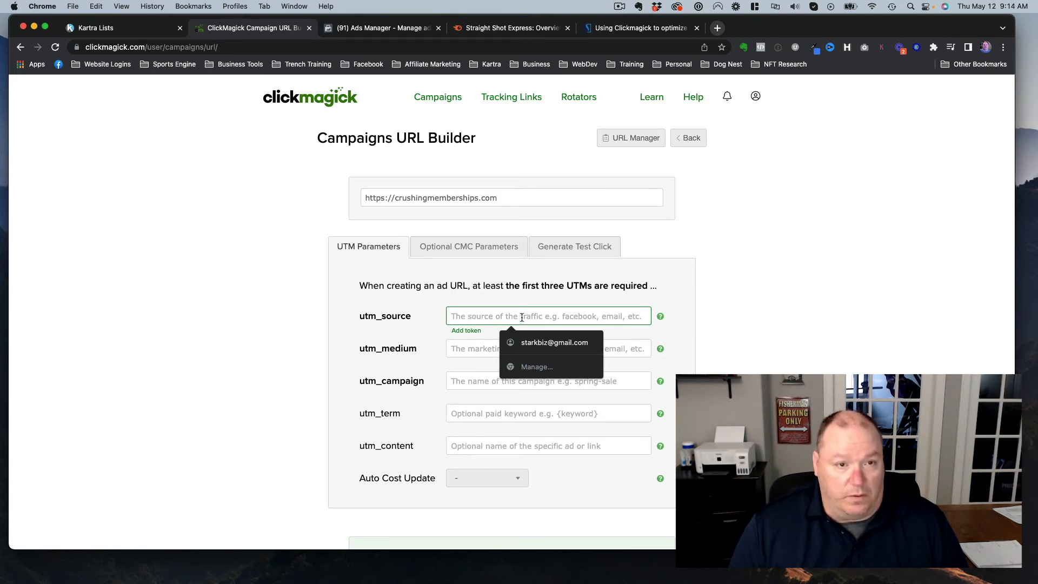
mouse_move(542, 317)
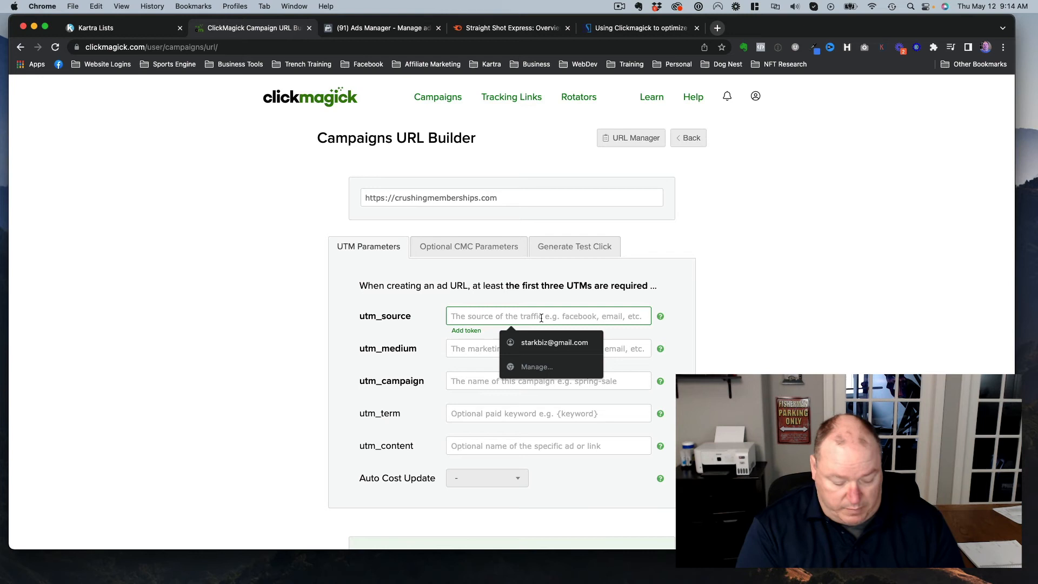
text(facebook)
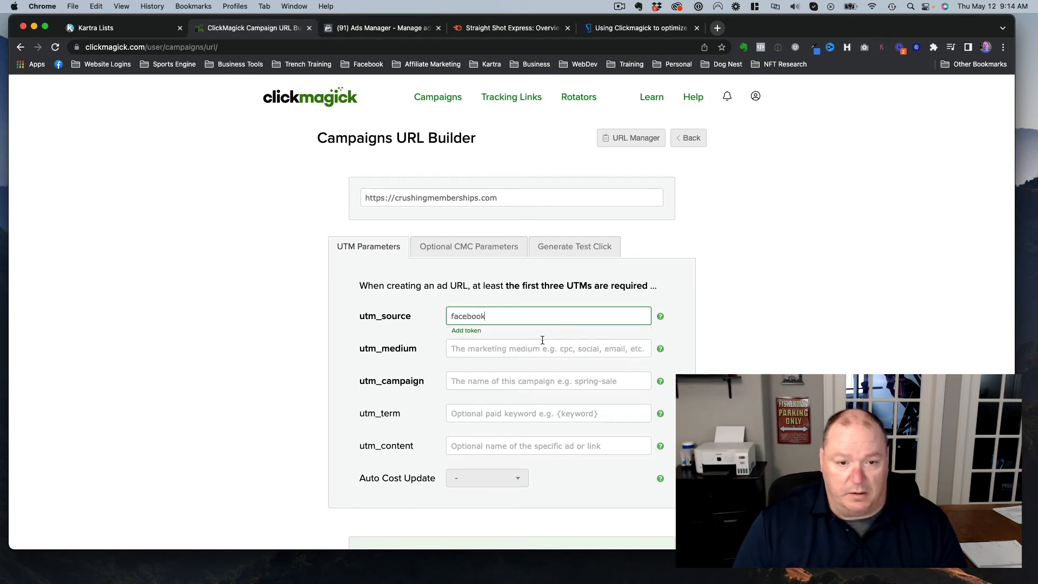
click(547, 349)
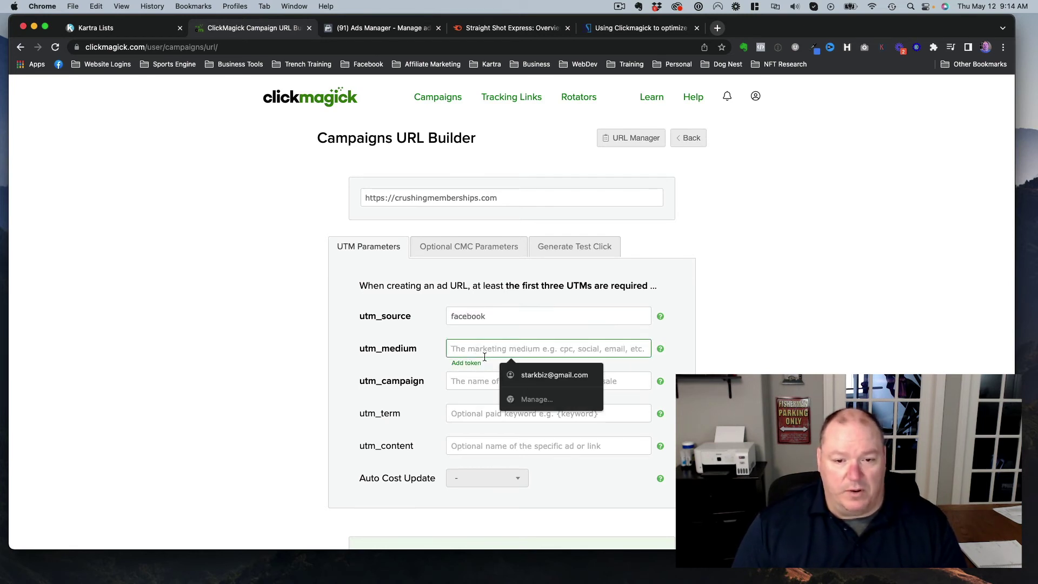
text(cpc)
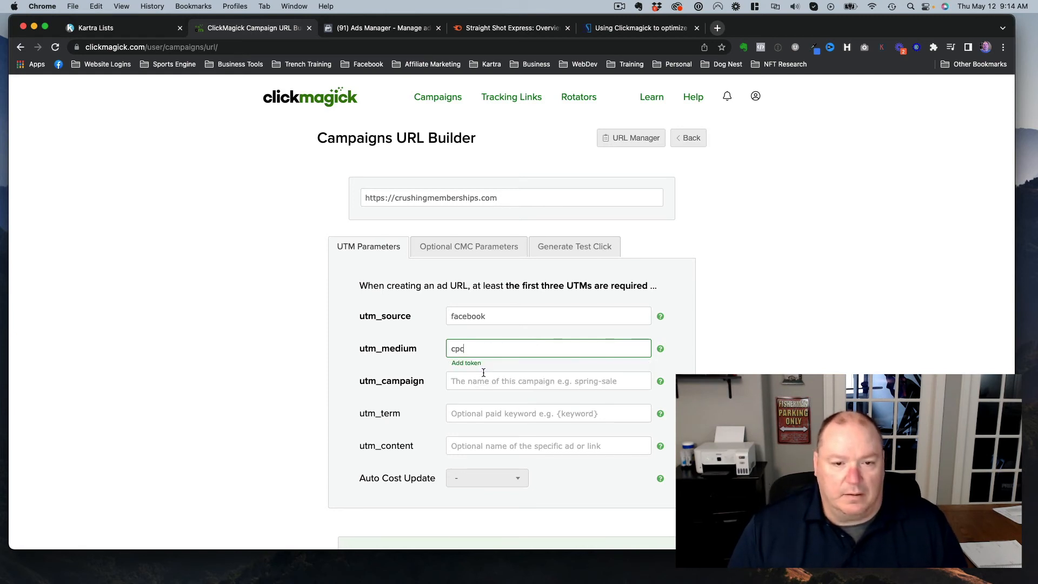
click(547, 381)
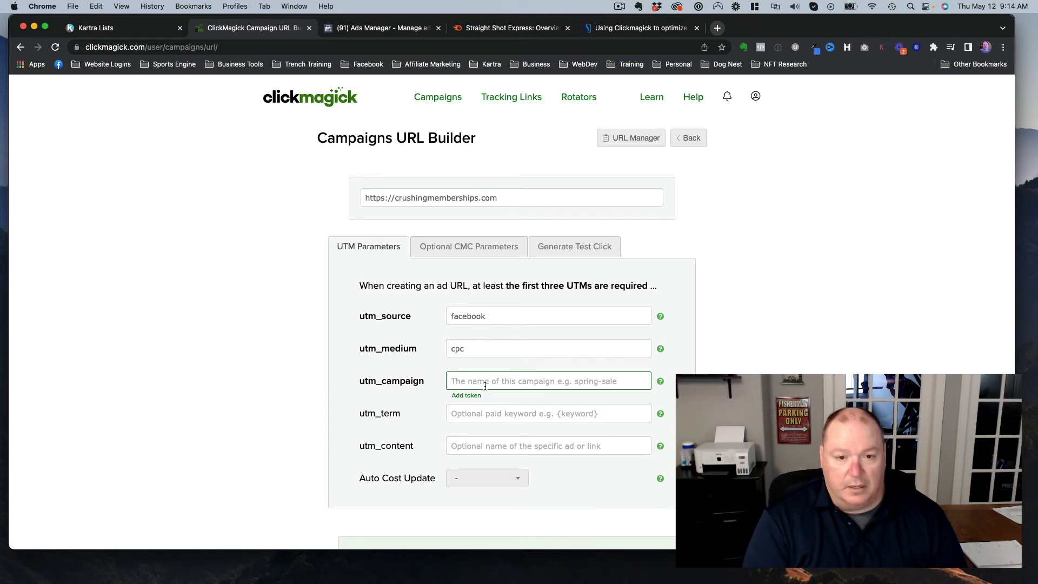
text(cm-)
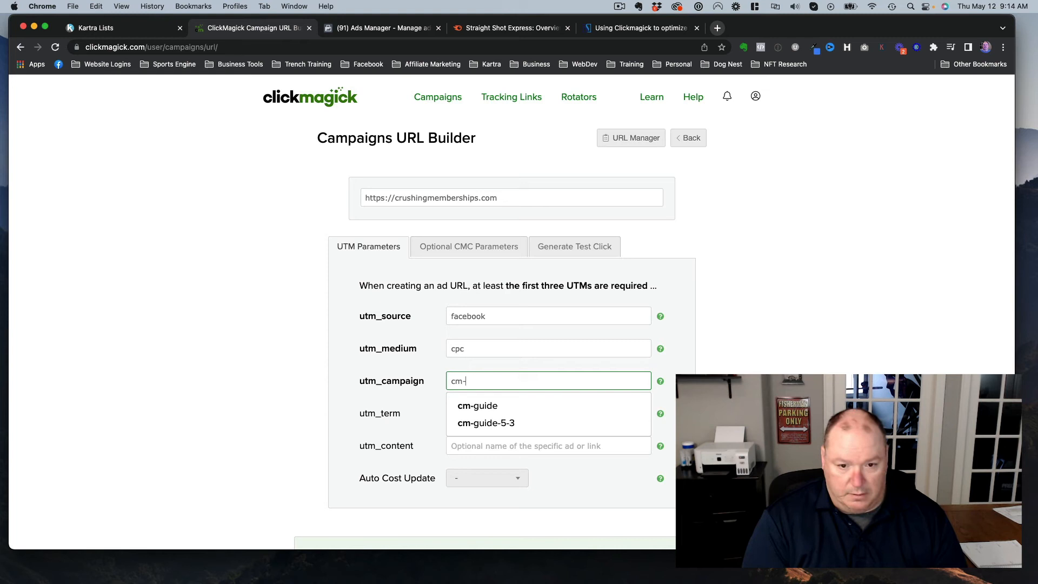
text(test)
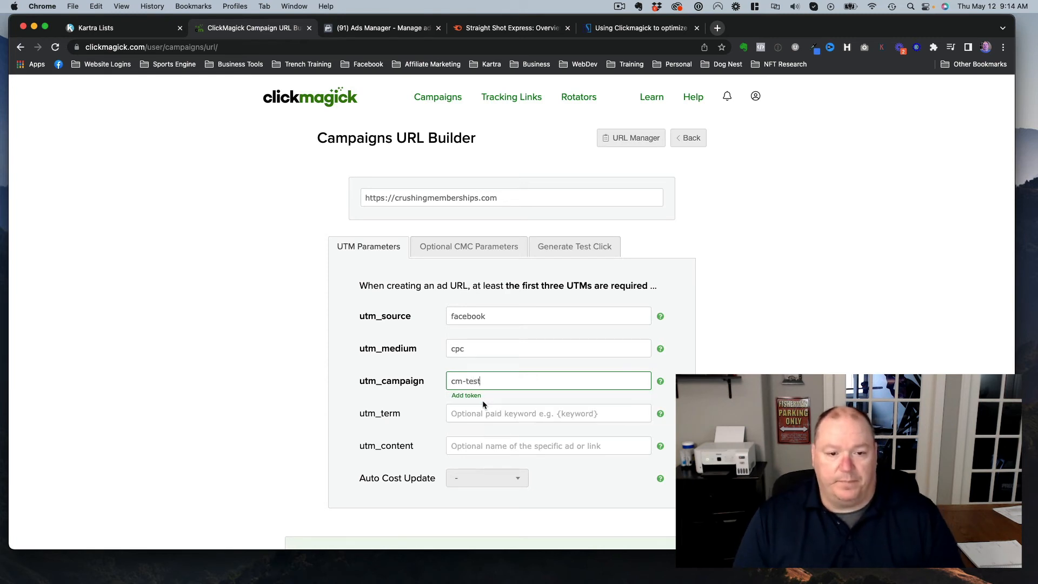
click(548, 413)
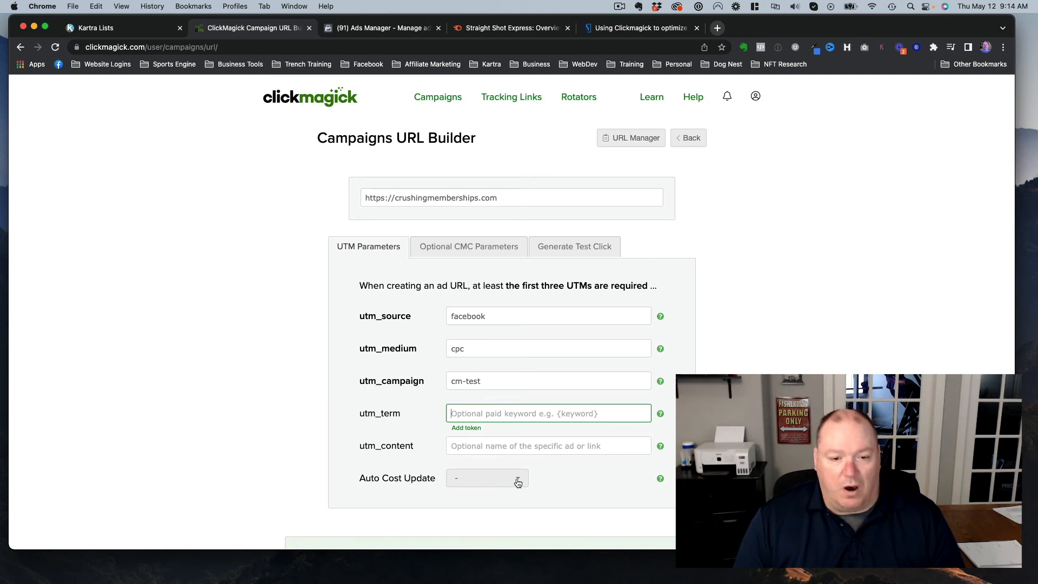
Set Auto Cost Update to Facebook Ads, adding cmc_adid=fb_{{ad.id}} to the link.
click(488, 478)
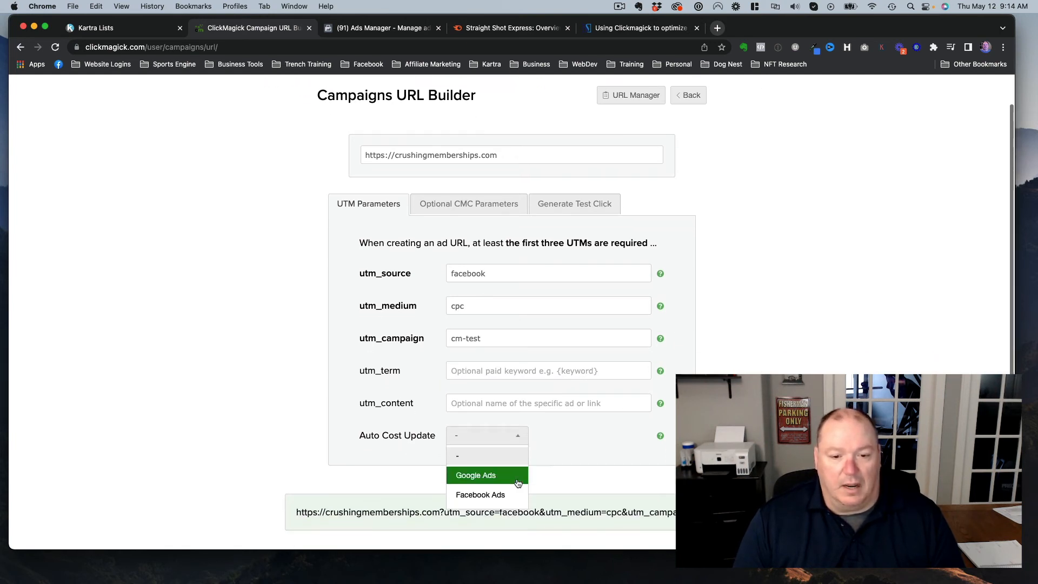
mouse_move(487, 494)
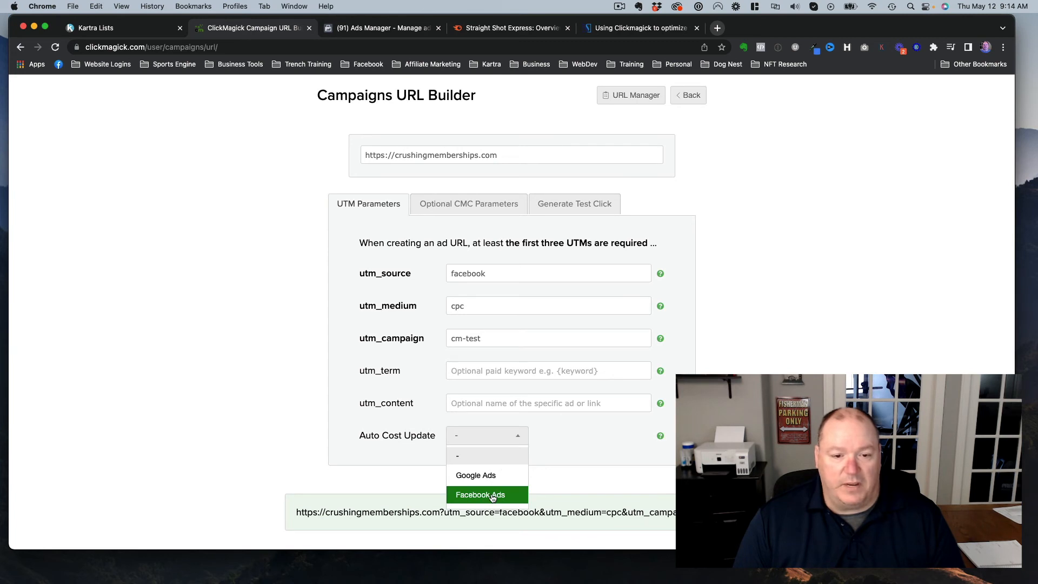
click(479, 495)
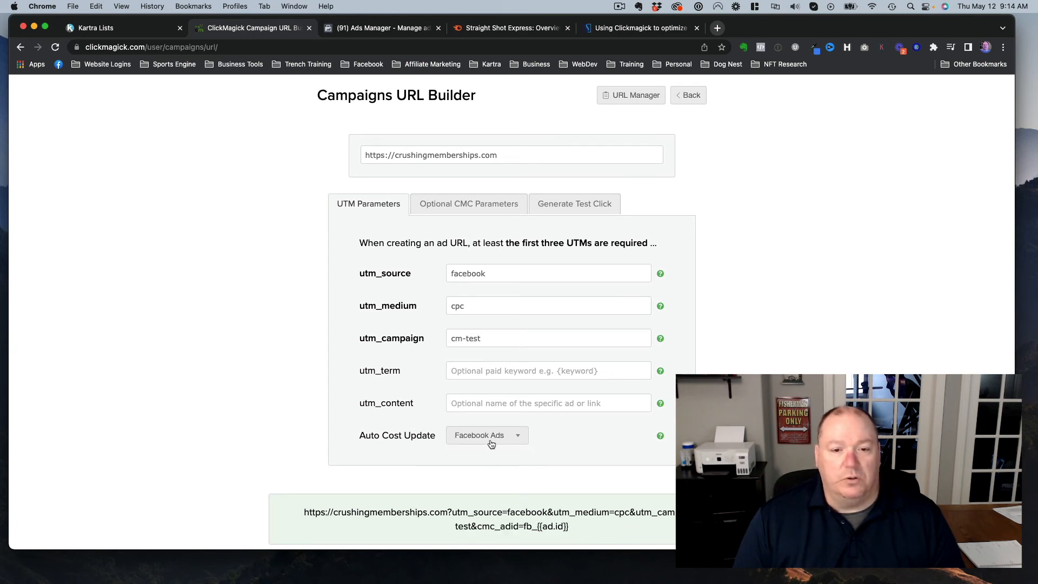
mouse_move(535, 436)
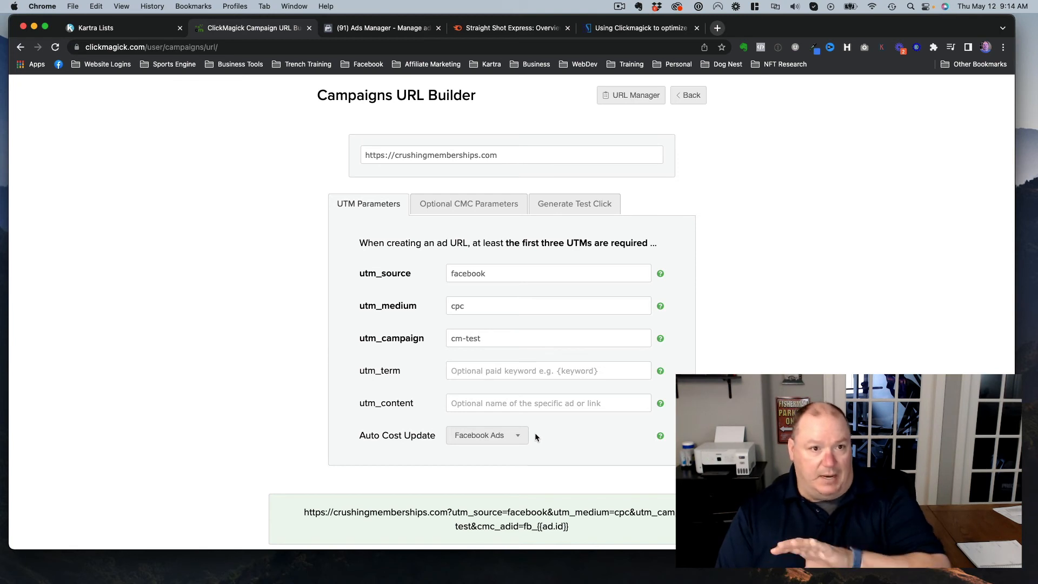
mouse_move(547, 451)
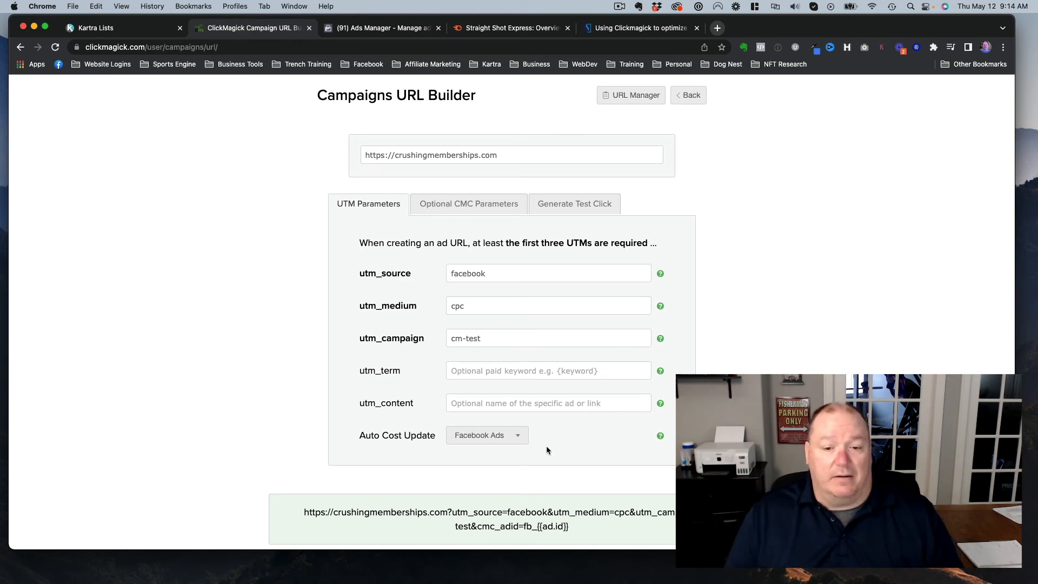
scroll(down, 3)
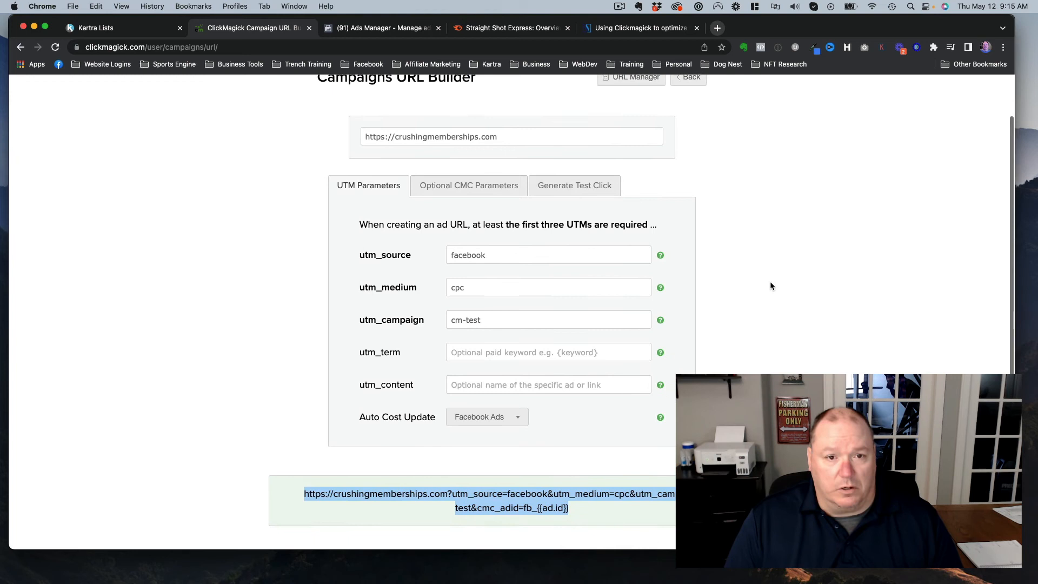
scroll(down, 3)
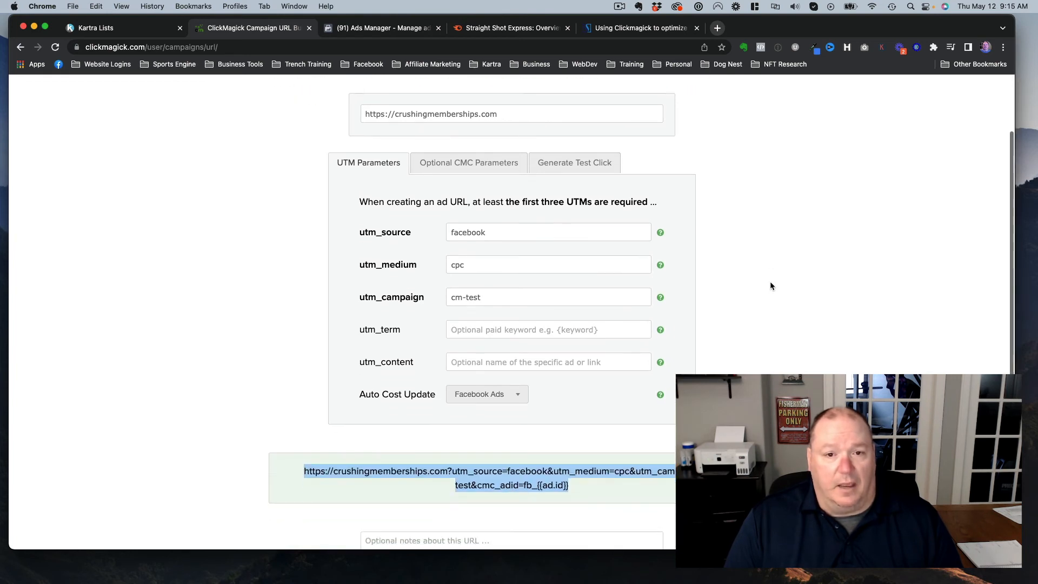
scroll(down, 3)
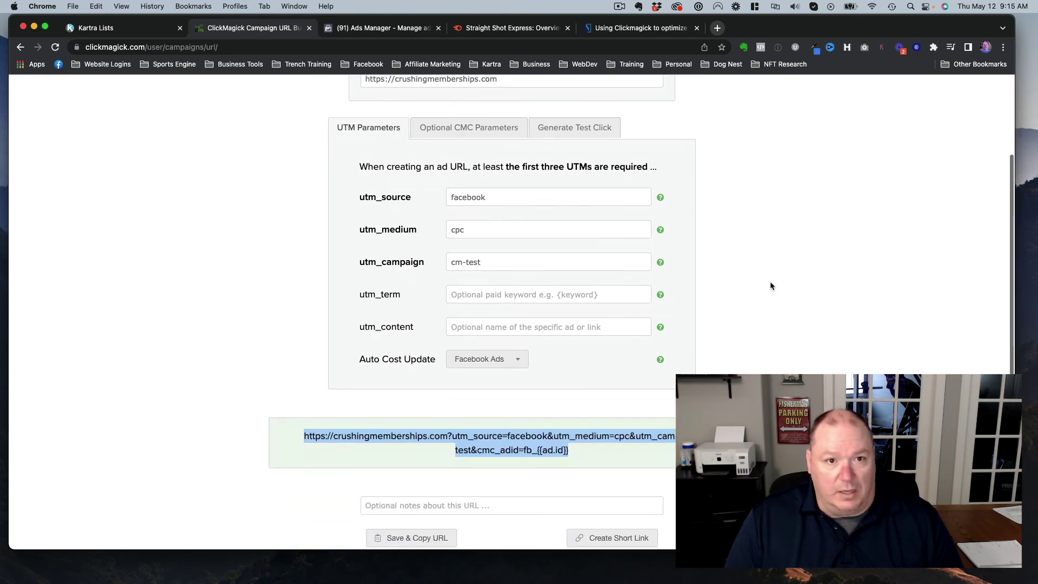
scroll(up, 3)
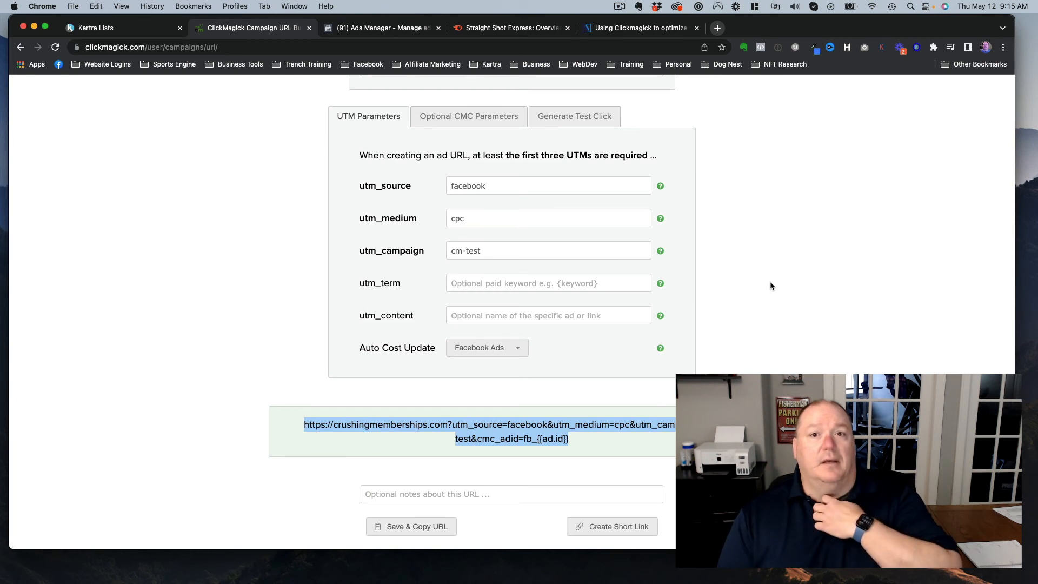
mouse_move(370, 131)
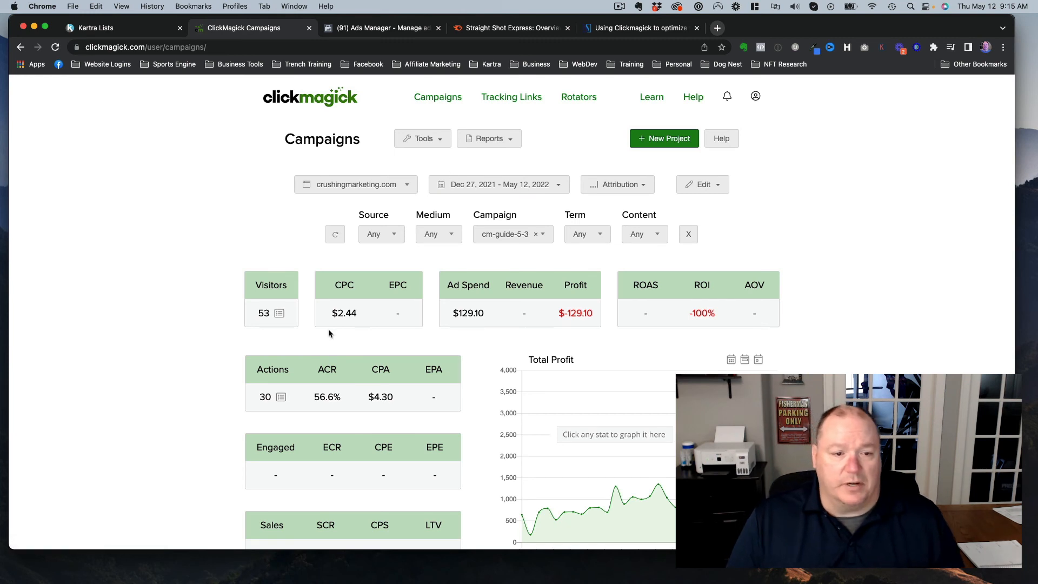
mouse_move(470, 320)
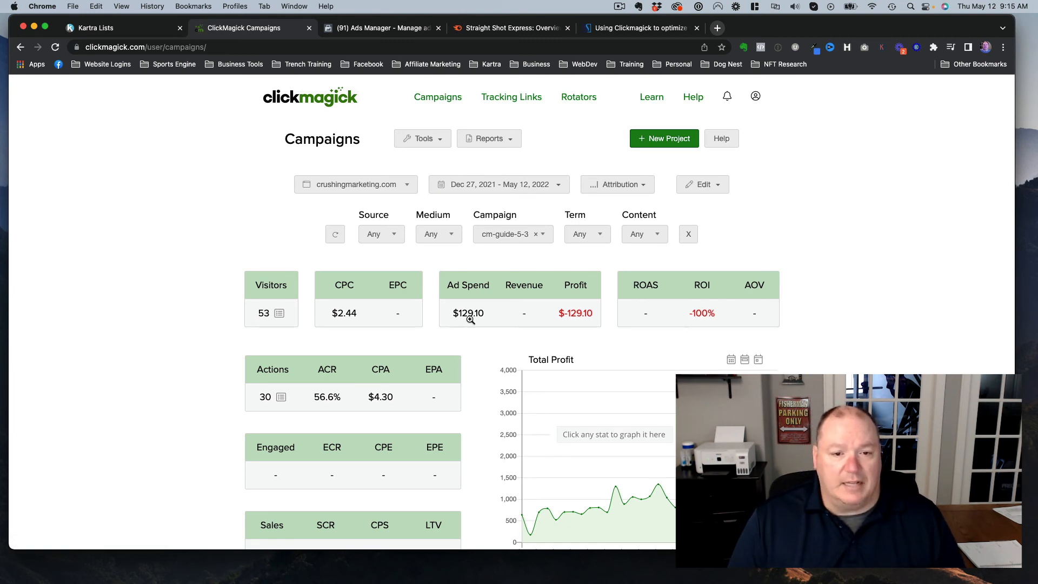
mouse_move(342, 285)
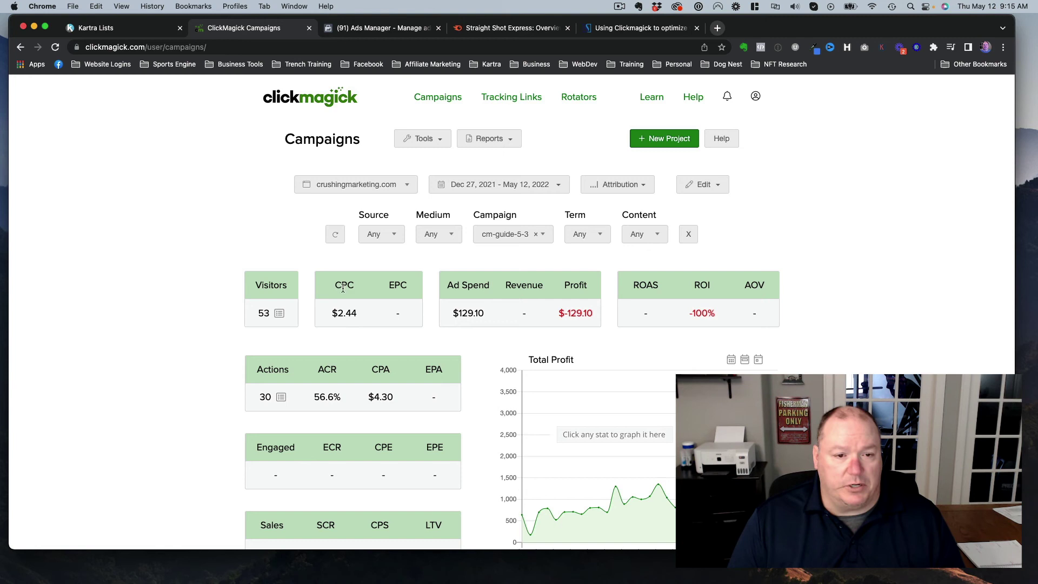
mouse_move(264, 313)
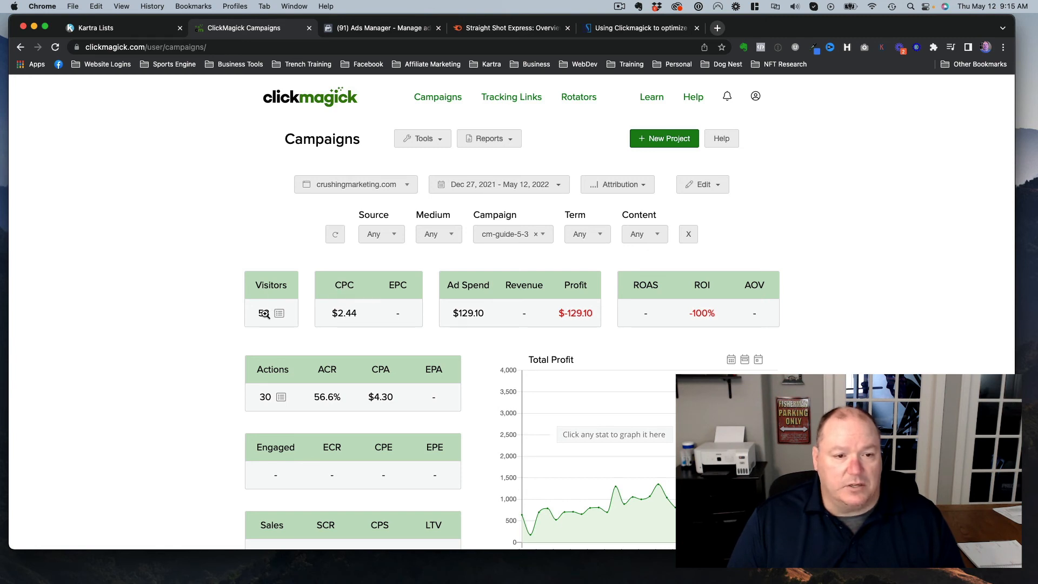
Show the cm-guide-5-3 campaign stats: 53 visitors, 30 actions, $129.10 ad spend.
click(264, 313)
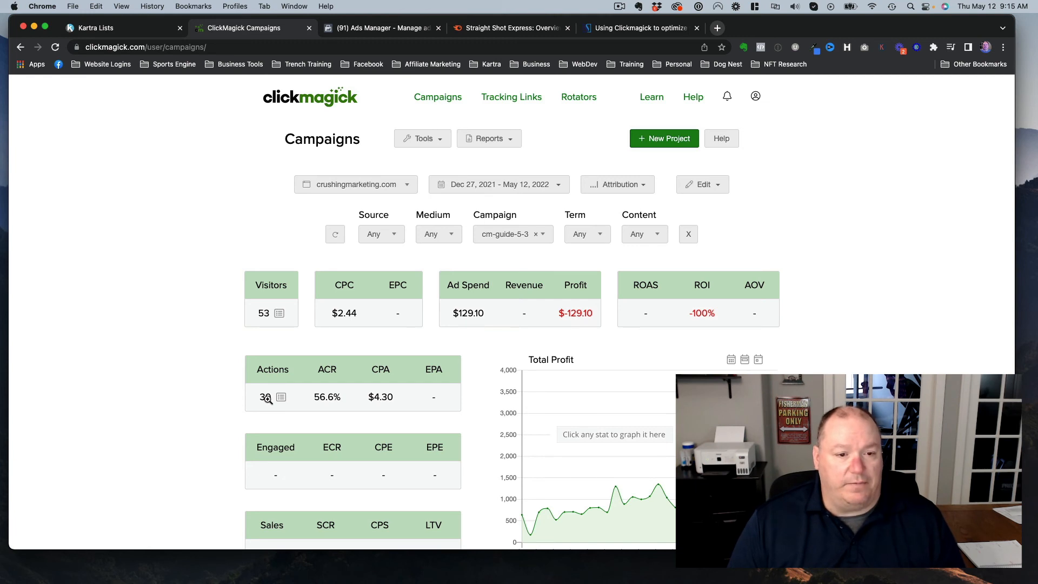
mouse_move(343, 411)
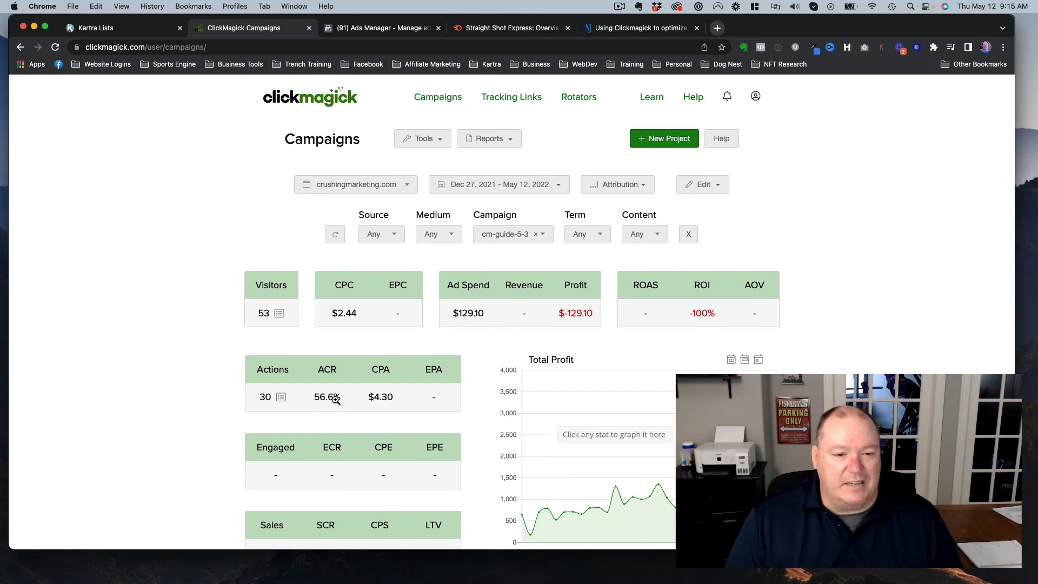
mouse_move(344, 387)
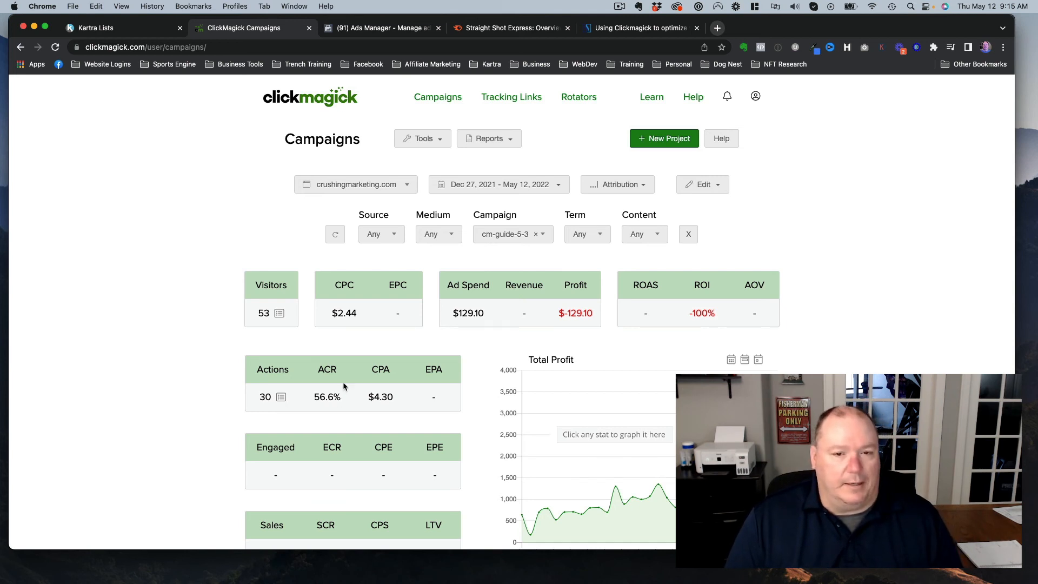
mouse_move(451, 347)
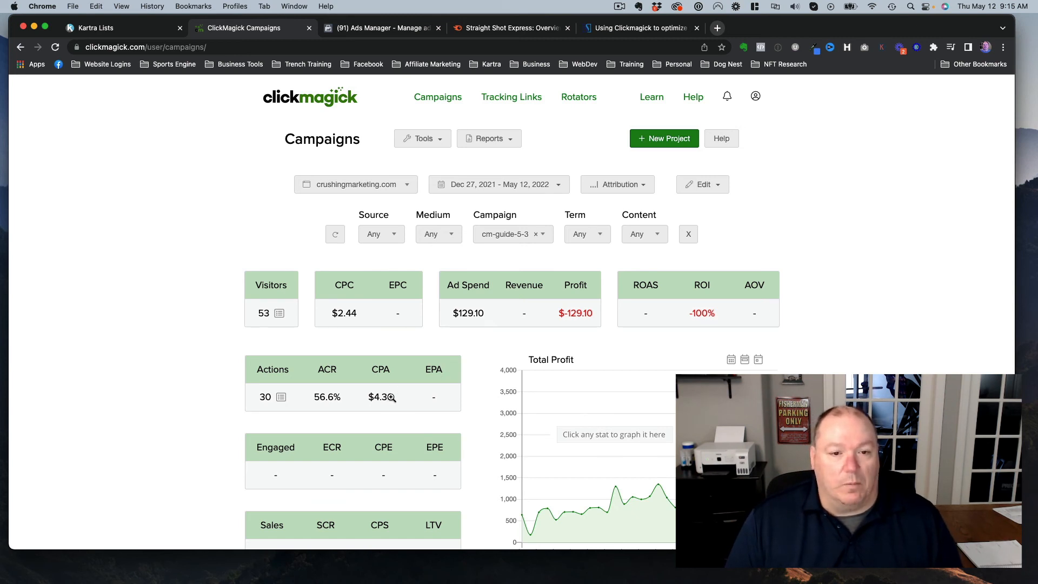
mouse_move(548, 346)
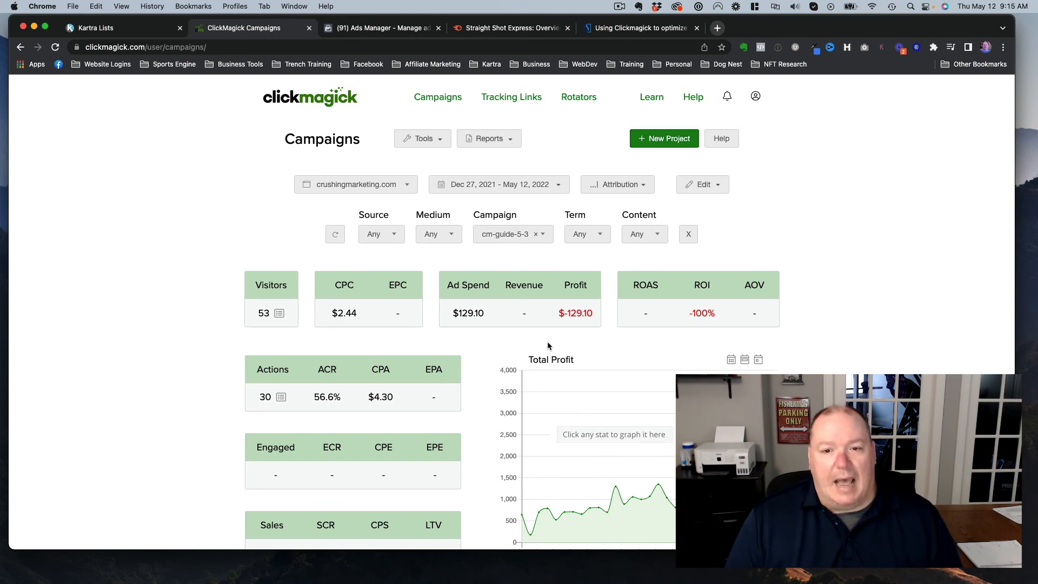
mouse_move(540, 344)
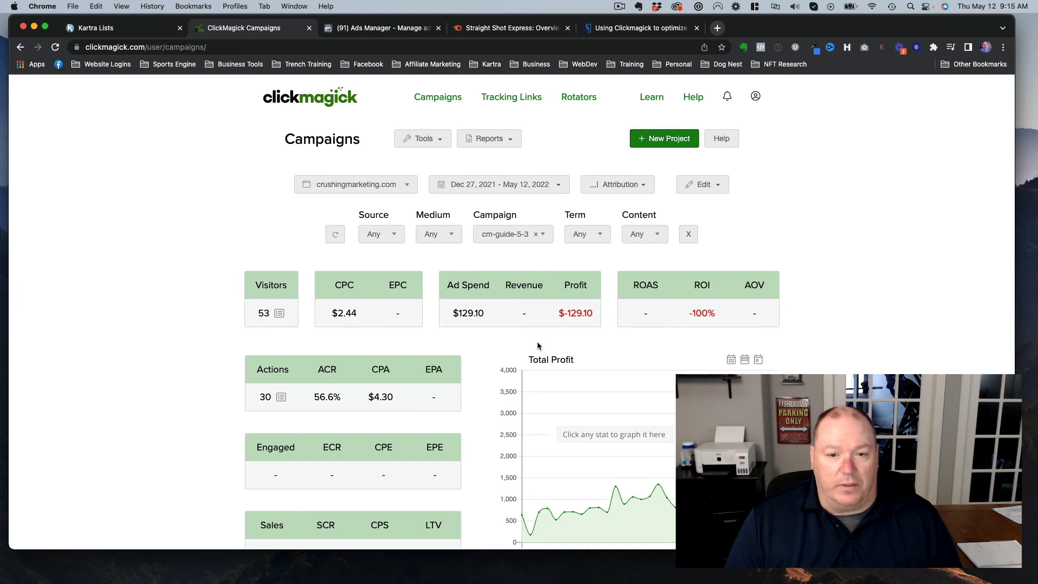
mouse_move(702, 306)
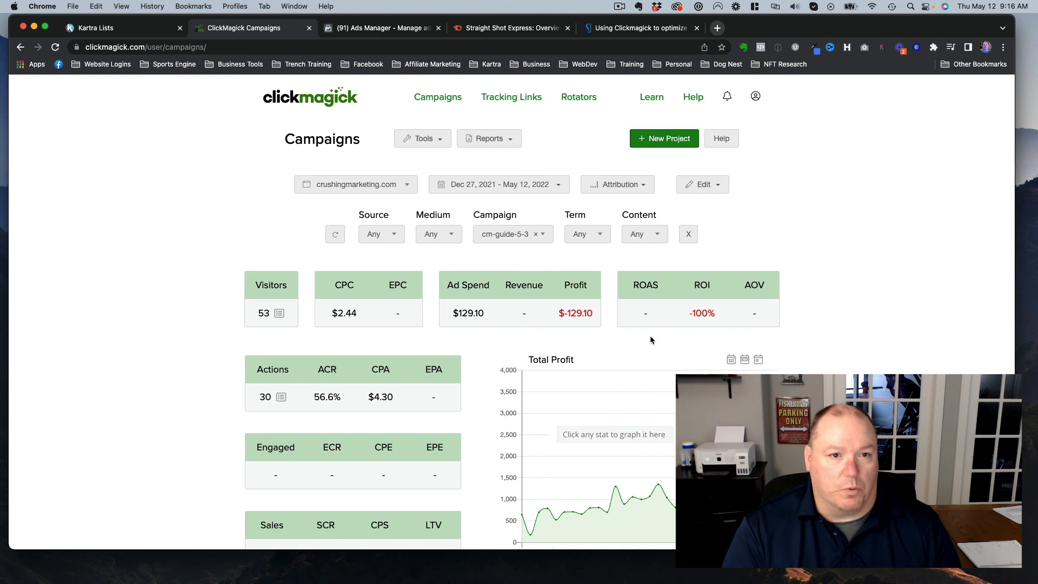
mouse_move(666, 250)
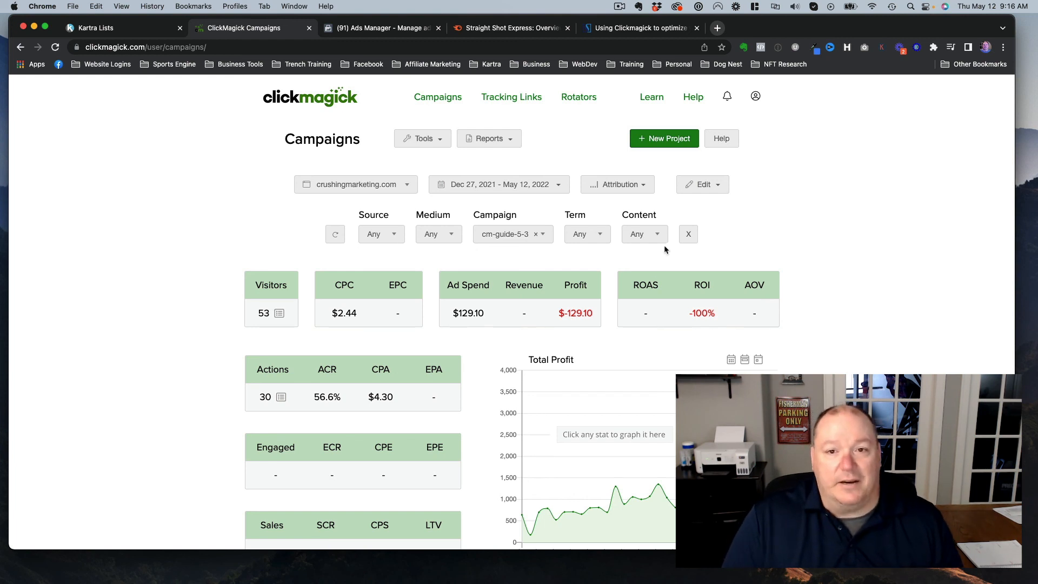
mouse_move(539, 194)
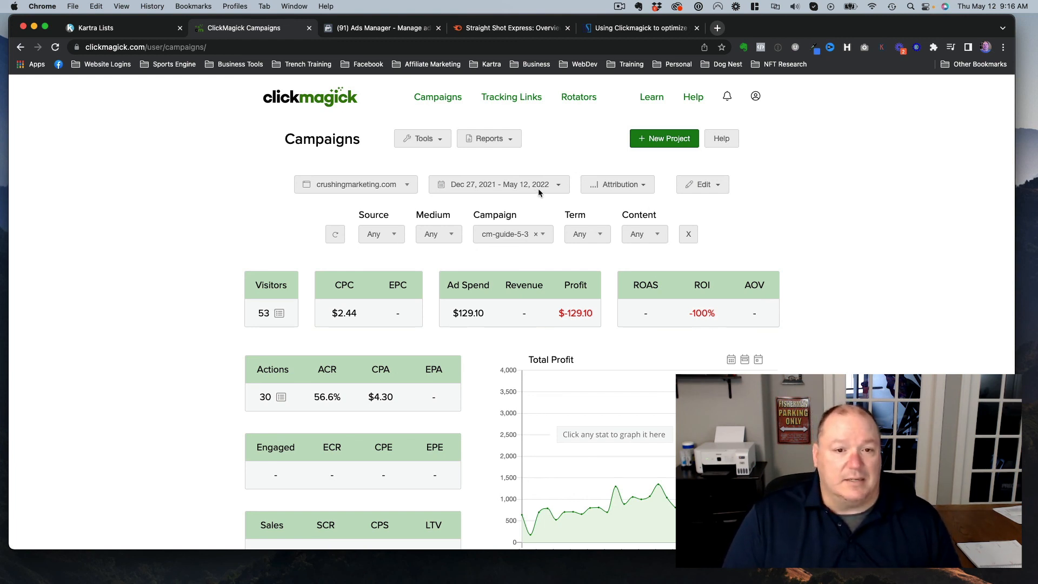
mouse_move(590, 138)
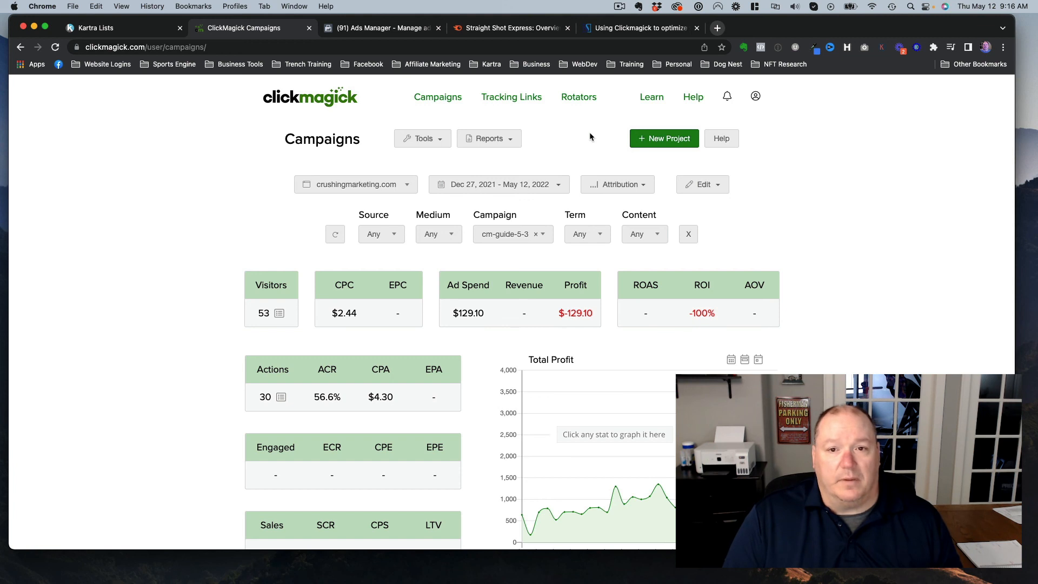
Show the Learn menu with Knowledge Base, Getting Started and ClickMagick Stats.
click(651, 96)
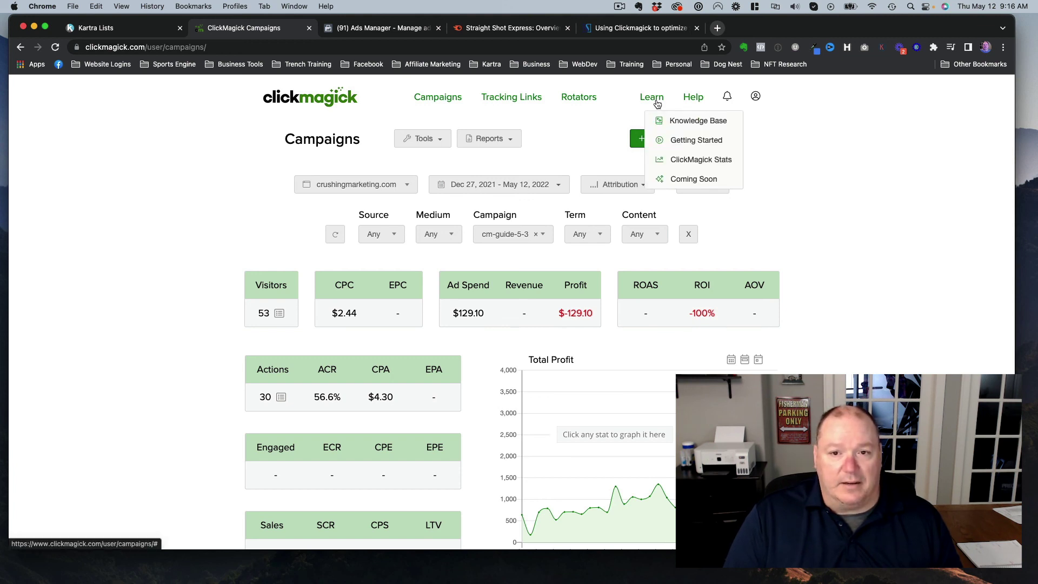
mouse_move(695, 140)
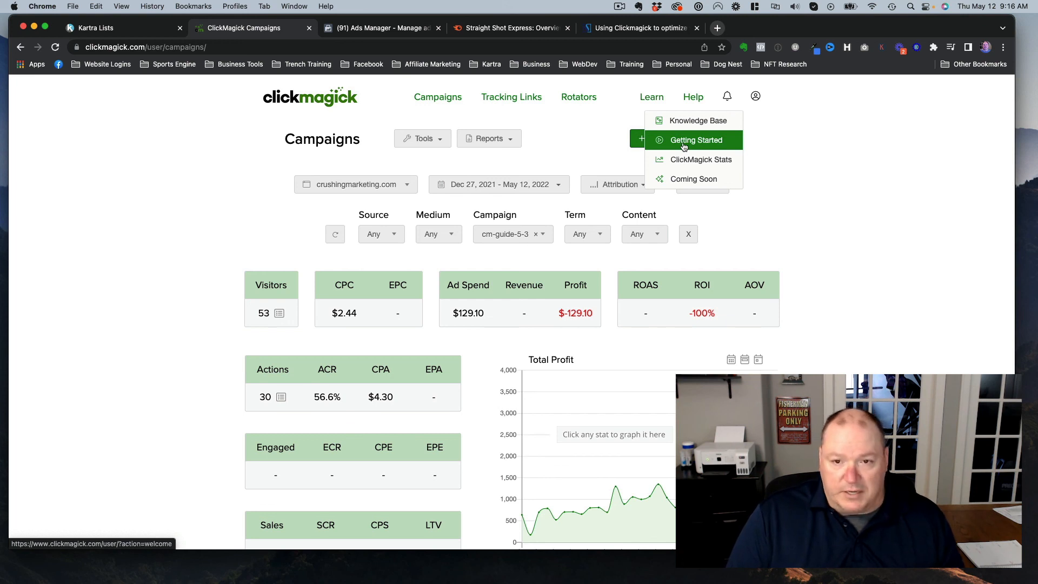
mouse_move(759, 165)
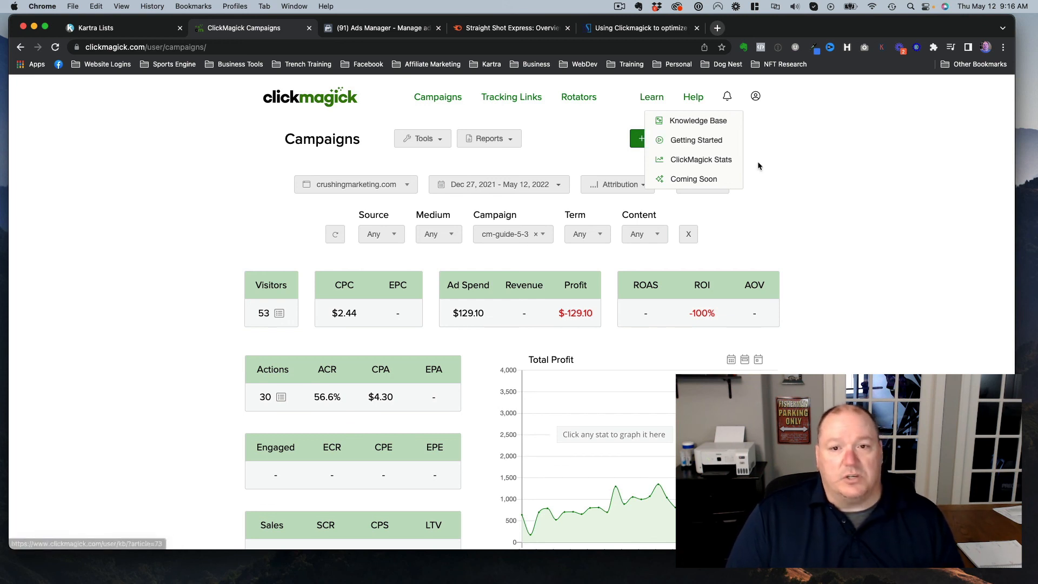
mouse_move(790, 165)
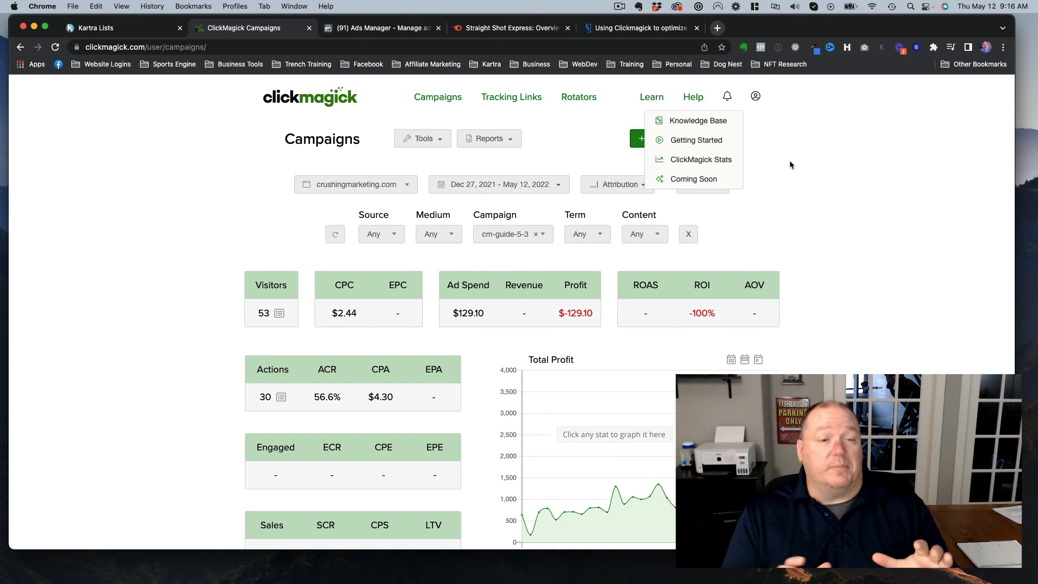